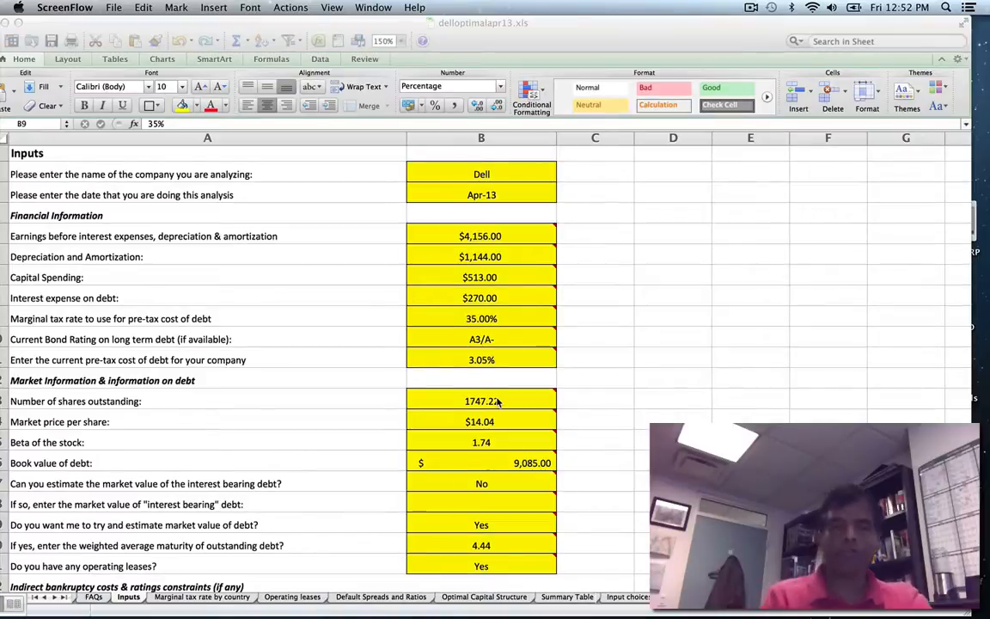
Review the marginal tax rate, analysis date and company name inputs on the Inputs sheet.
left_click(481, 318)
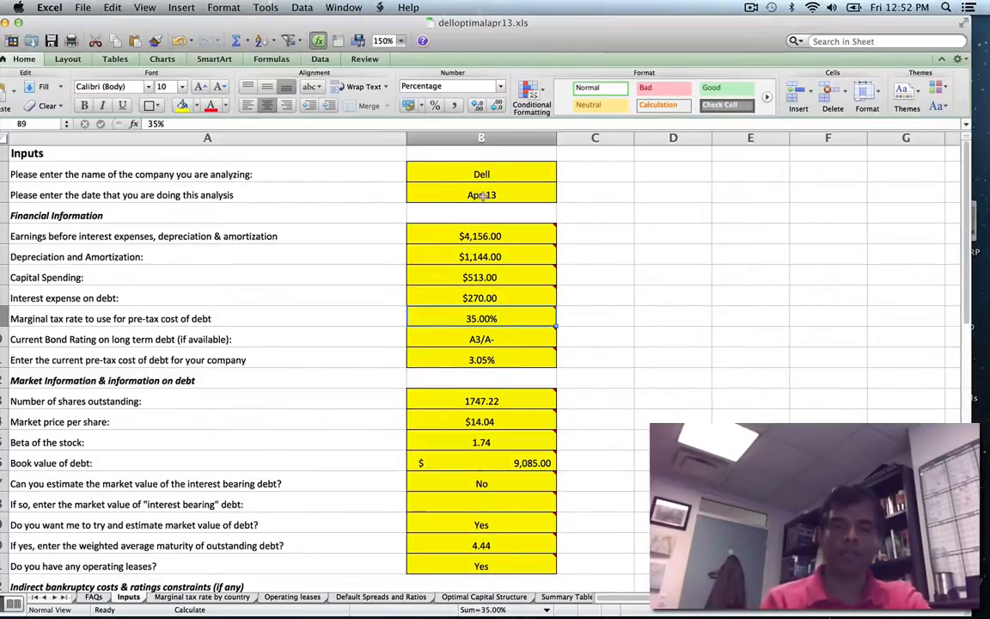
left_click(481, 194)
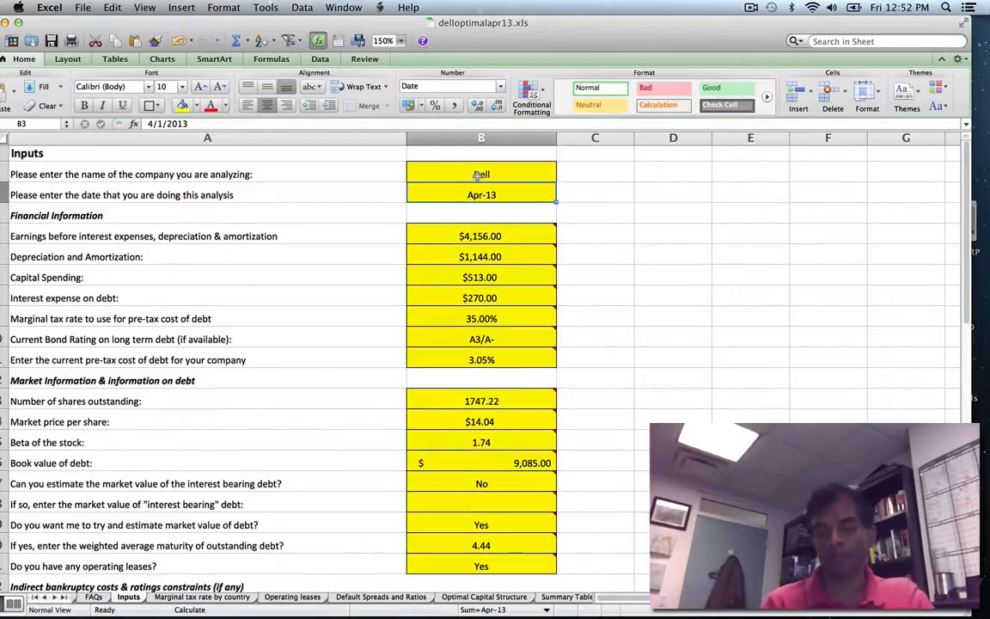
left_click(480, 236)
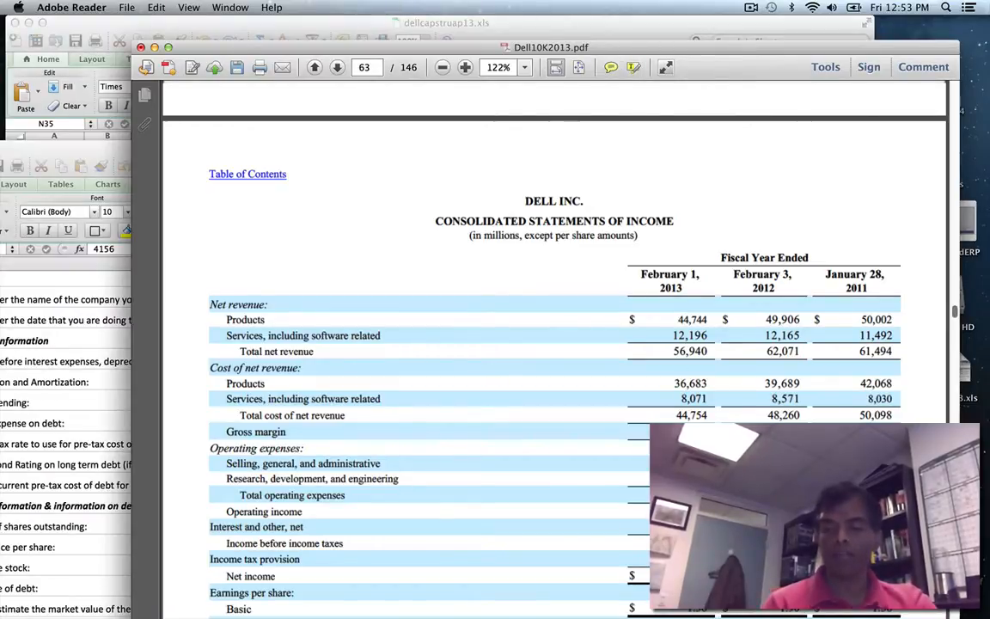
Reach the 10-K cash flow statement on page 65 and check the $1,144 depreciation and capital spending inputs.
left_click(337, 67)
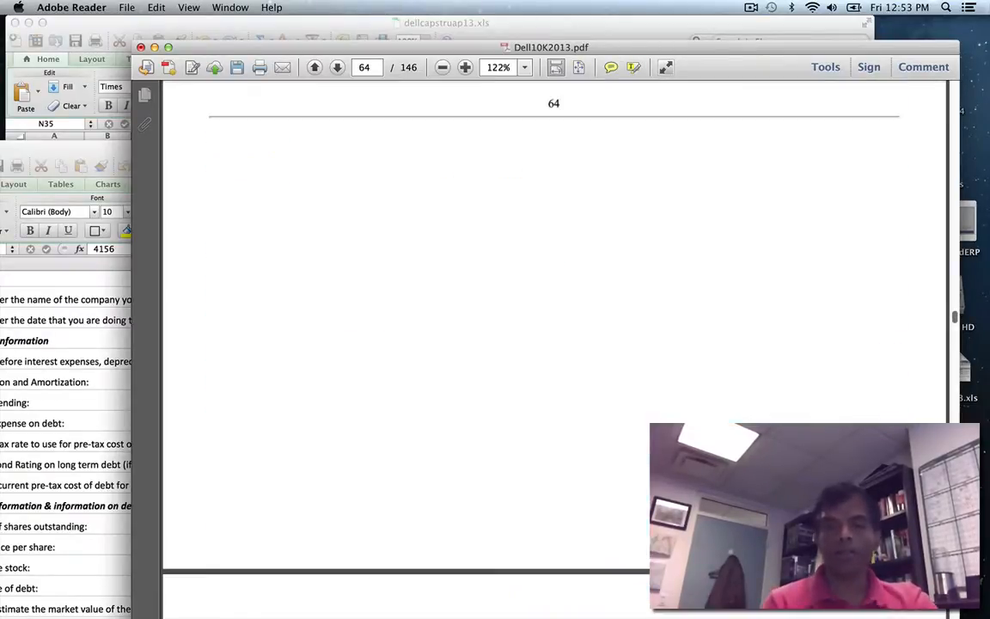
left_click(337, 67)
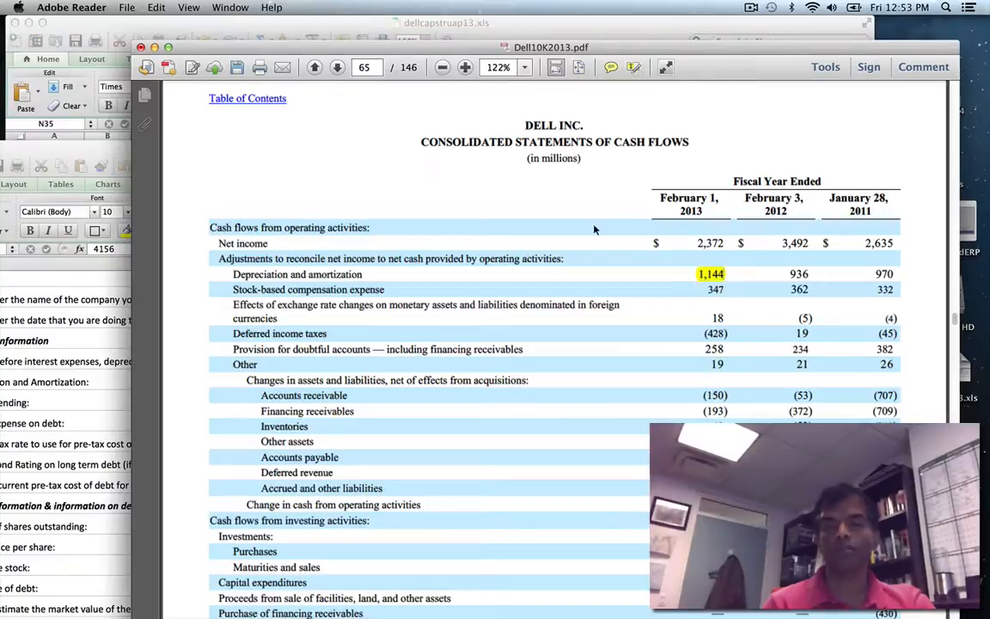
mouse_move(93, 322)
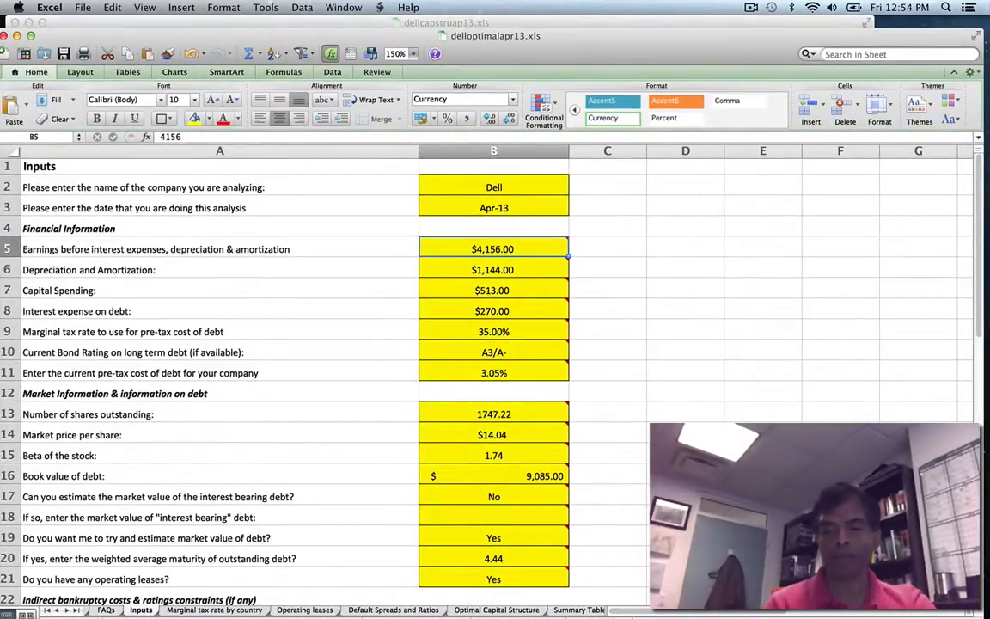
mouse_move(594, 319)
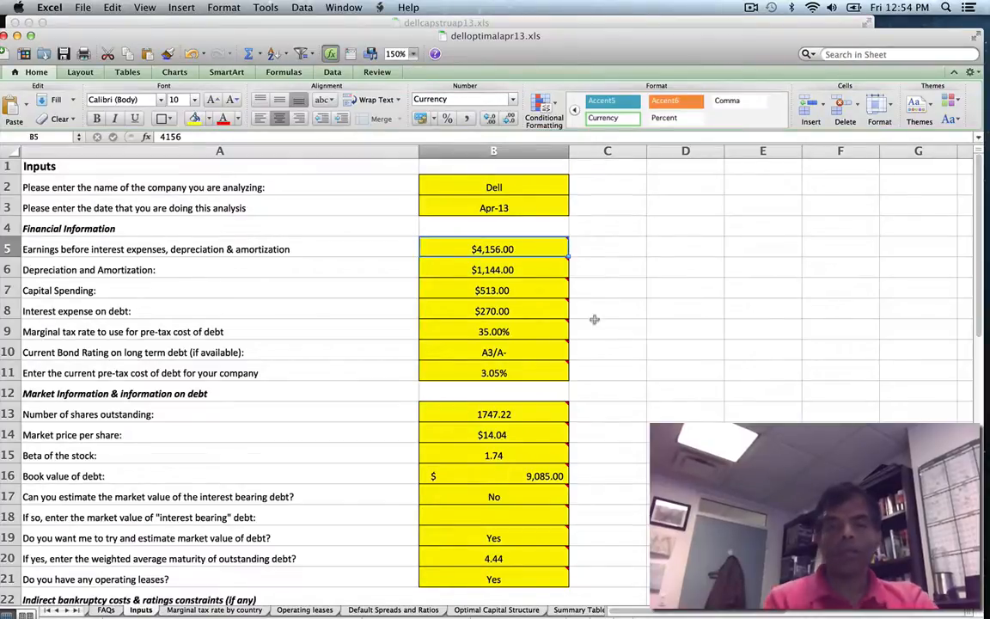
left_click(493, 269)
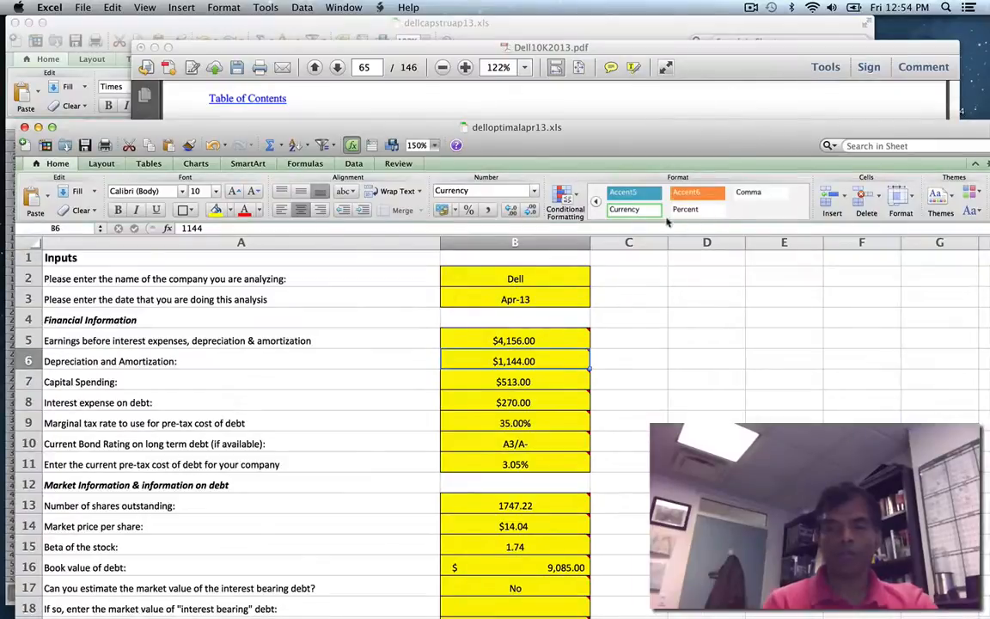
left_click(513, 382)
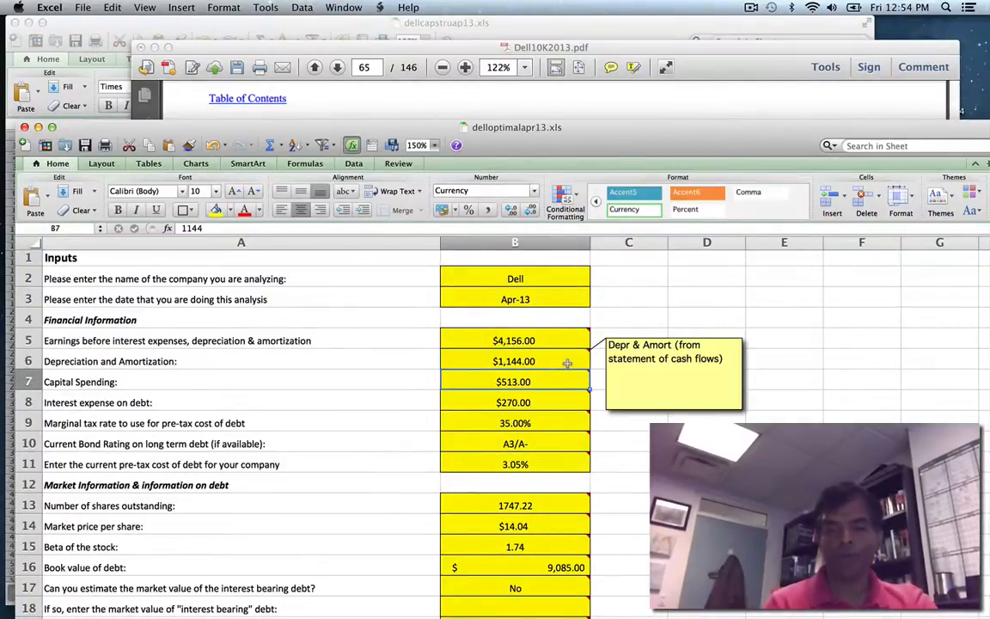
left_click(555, 47)
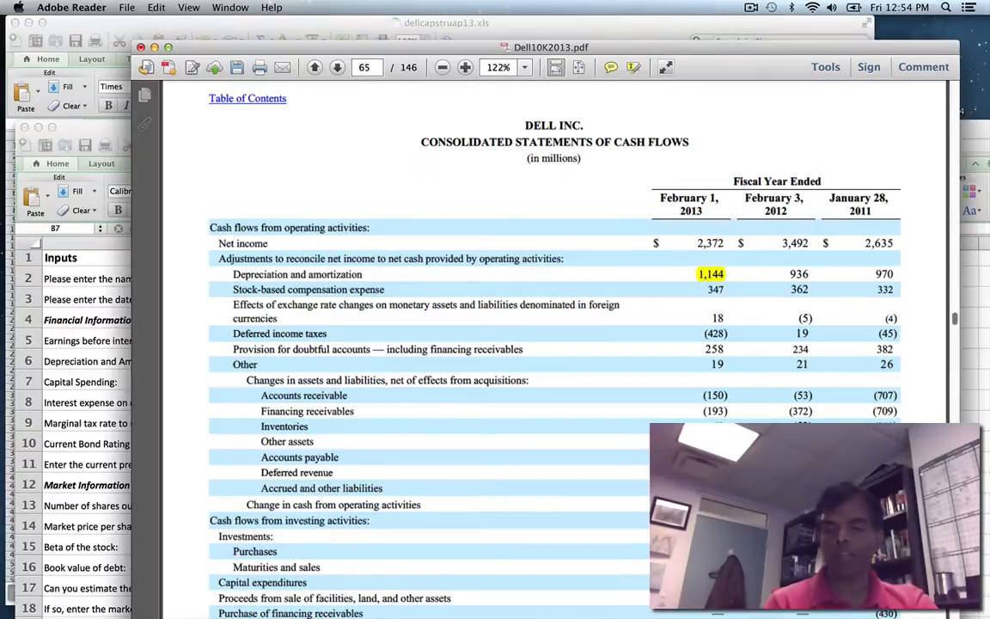
Scroll page 65 through the investing and financing activities of the cash flow statement.
scroll("down", 3)
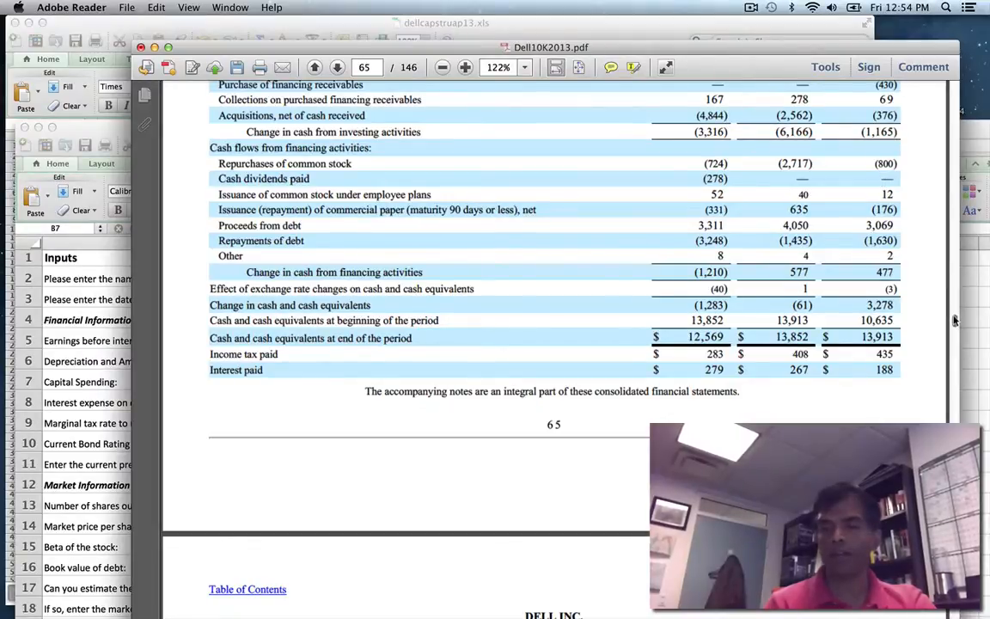
scroll("down", 3)
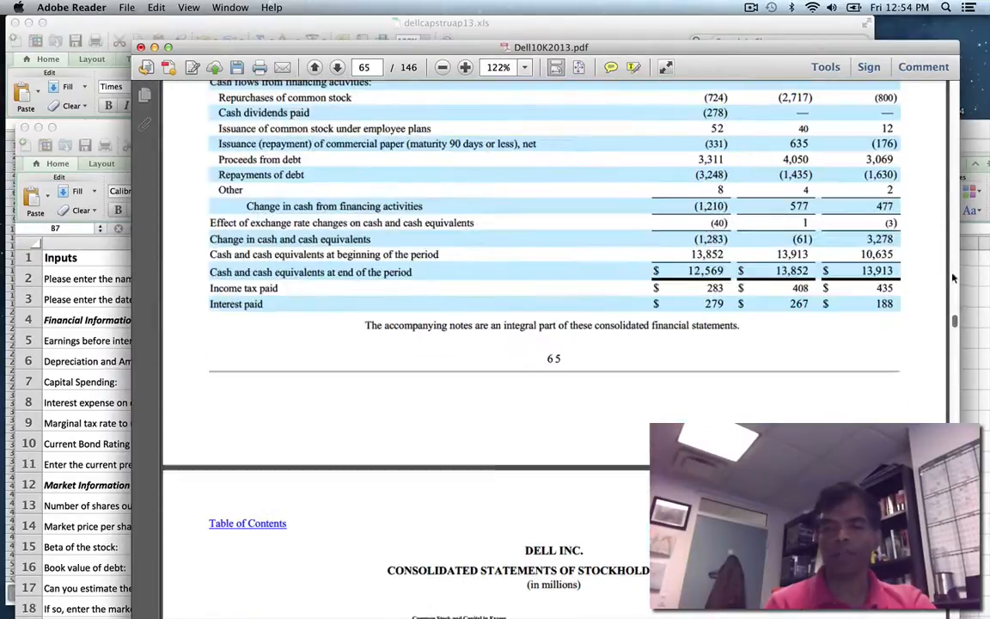
scroll("up", 3)
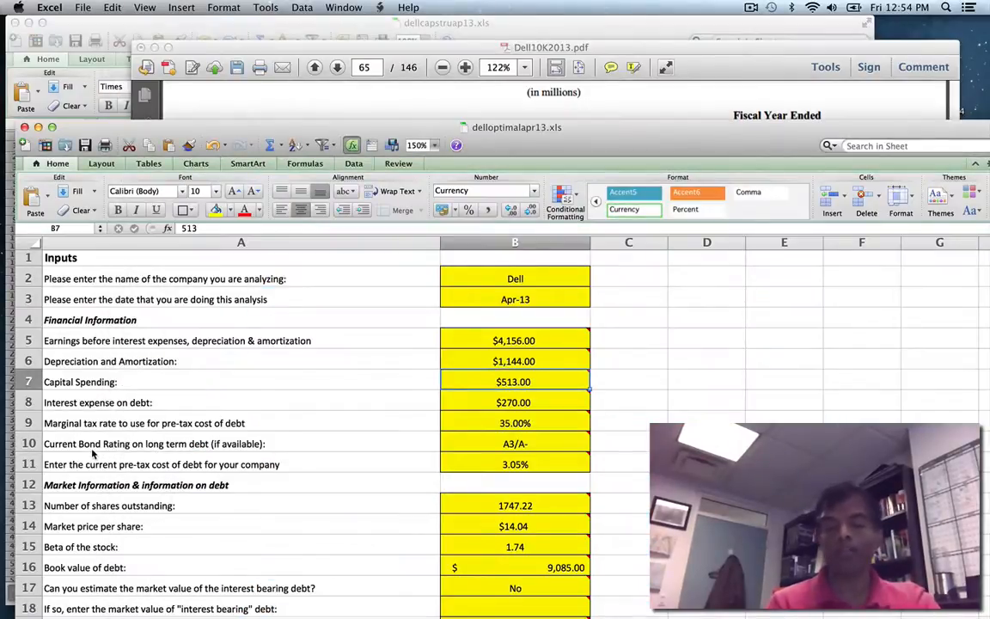
mouse_move(229, 370)
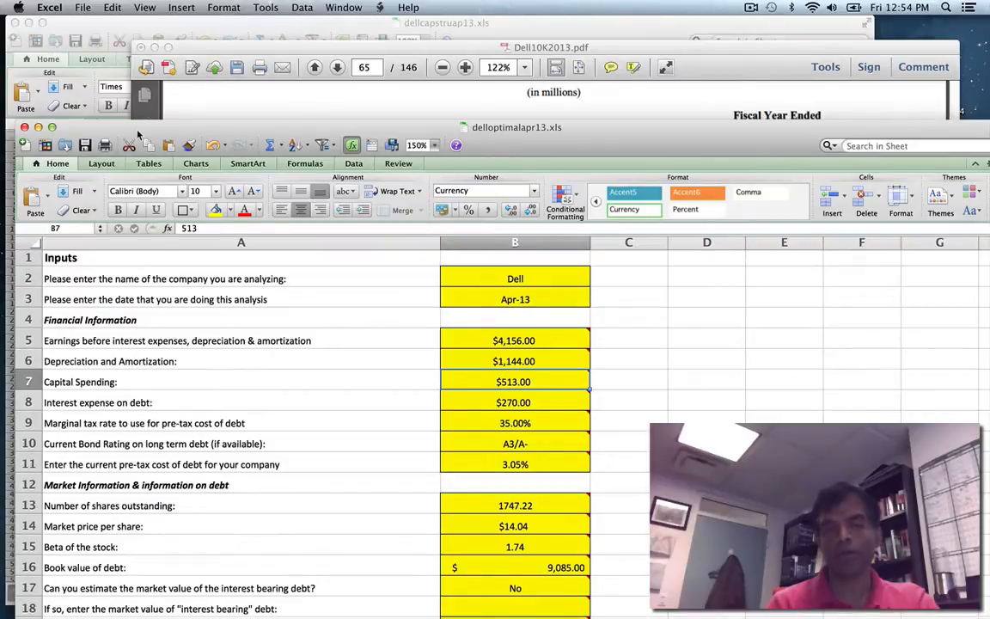
Re-confirm capital spending of $513.00 in cell B7.
double_click(514, 382)
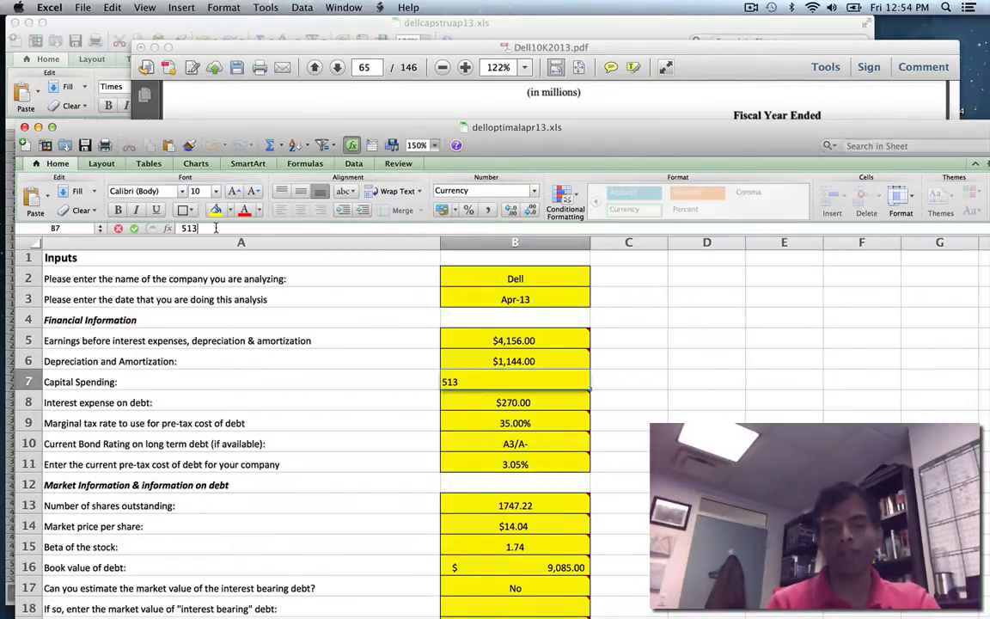
key("Return")
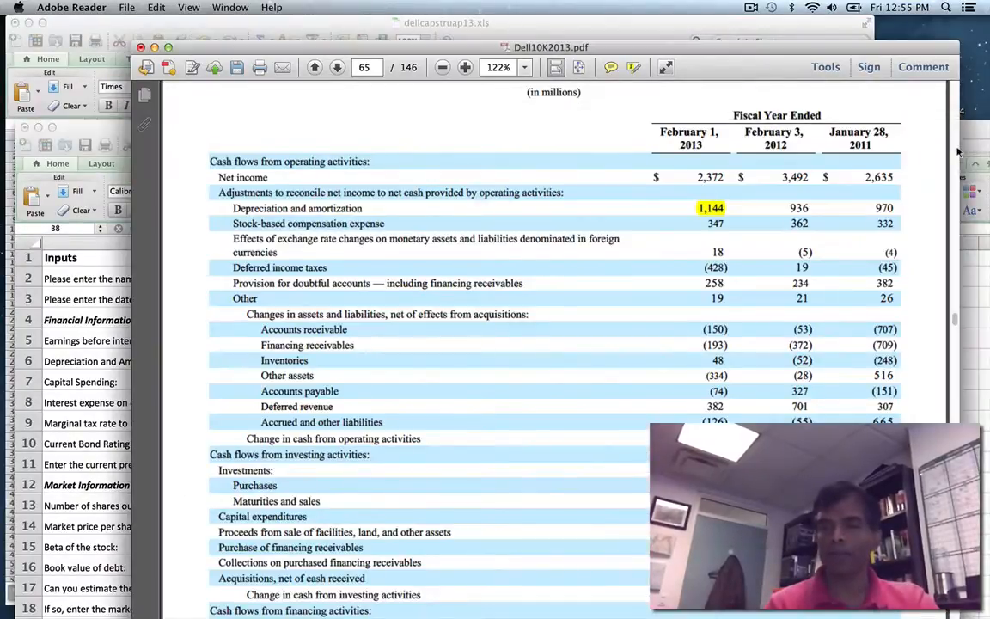
Jump to page 111 of the 10-K and scroll through the financial statement notes.
left_click(315, 67)
type("111")
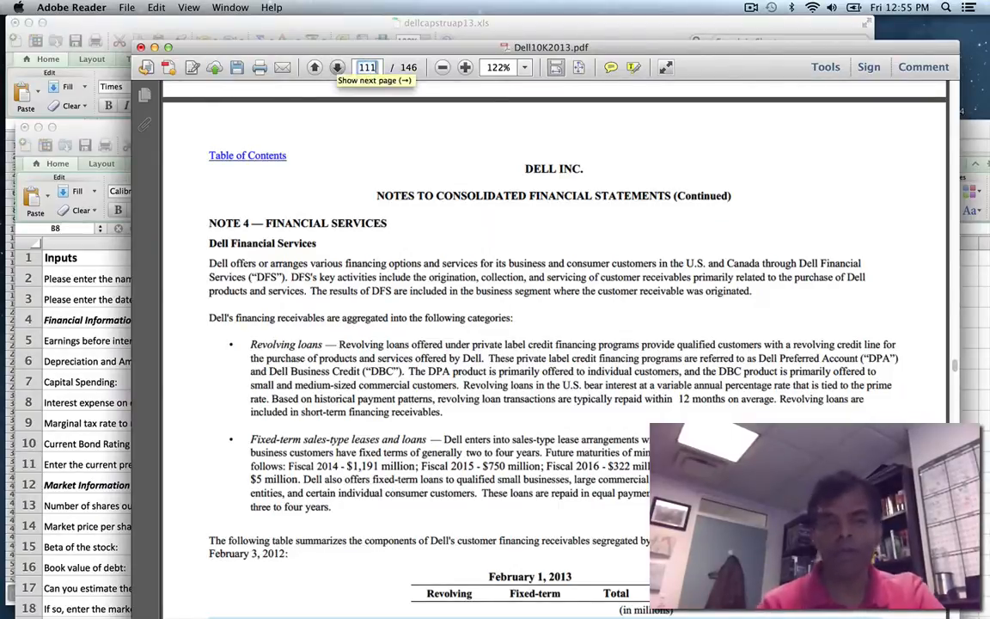
scroll("down", 3)
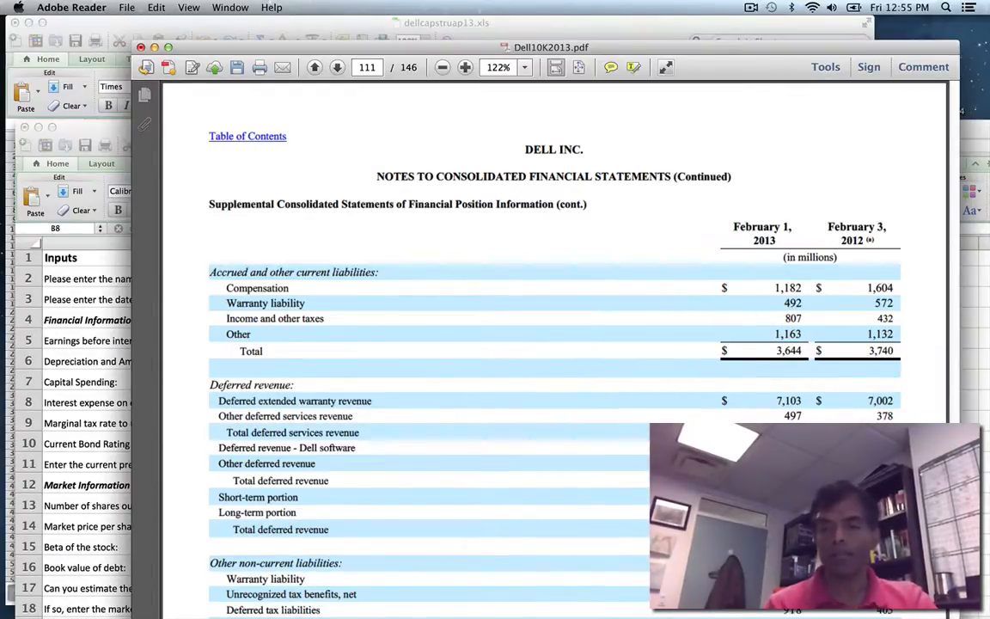
scroll("down", 3)
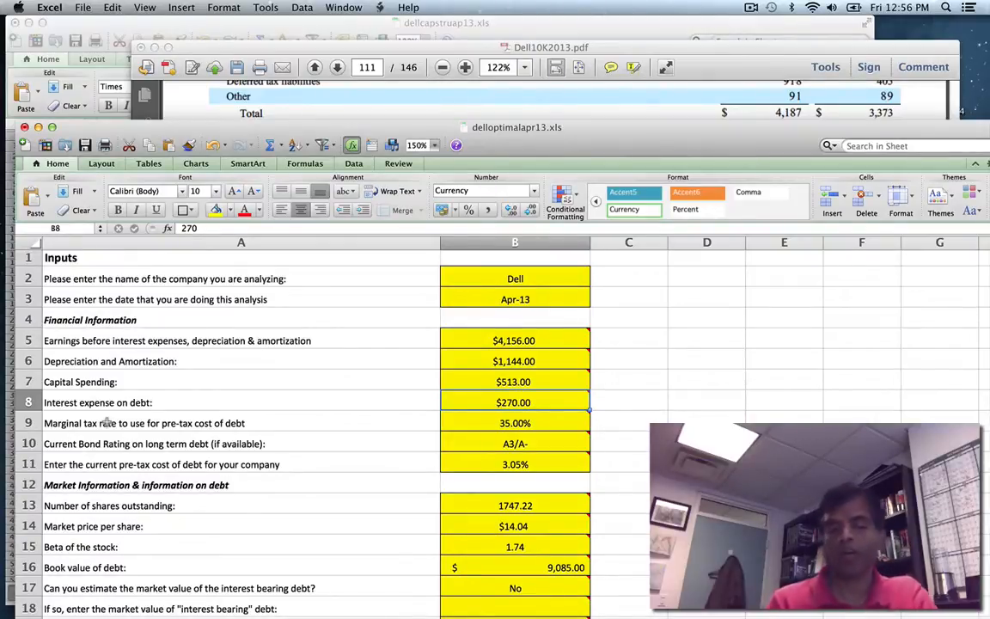
Set the marginal tax rate input to 35.90% on the Inputs sheet.
left_click(515, 422)
type("35.9")
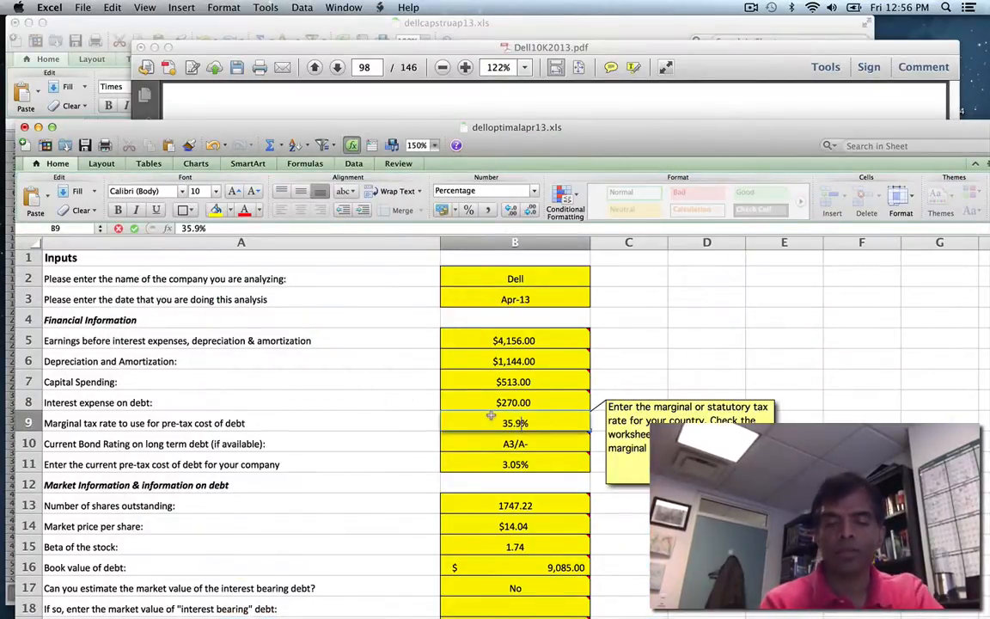
left_click(515, 444)
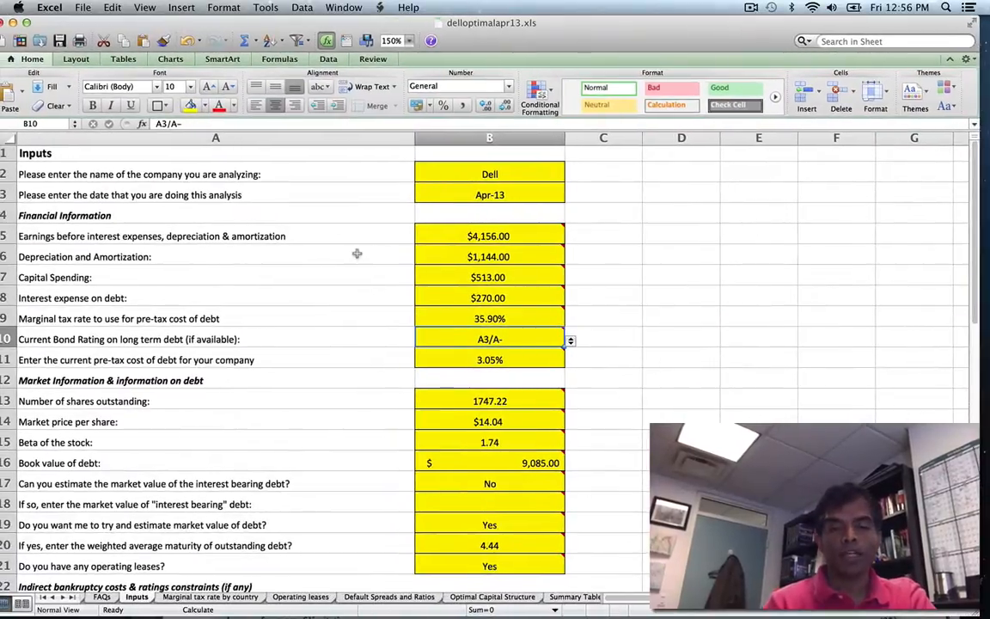
left_click(489, 318)
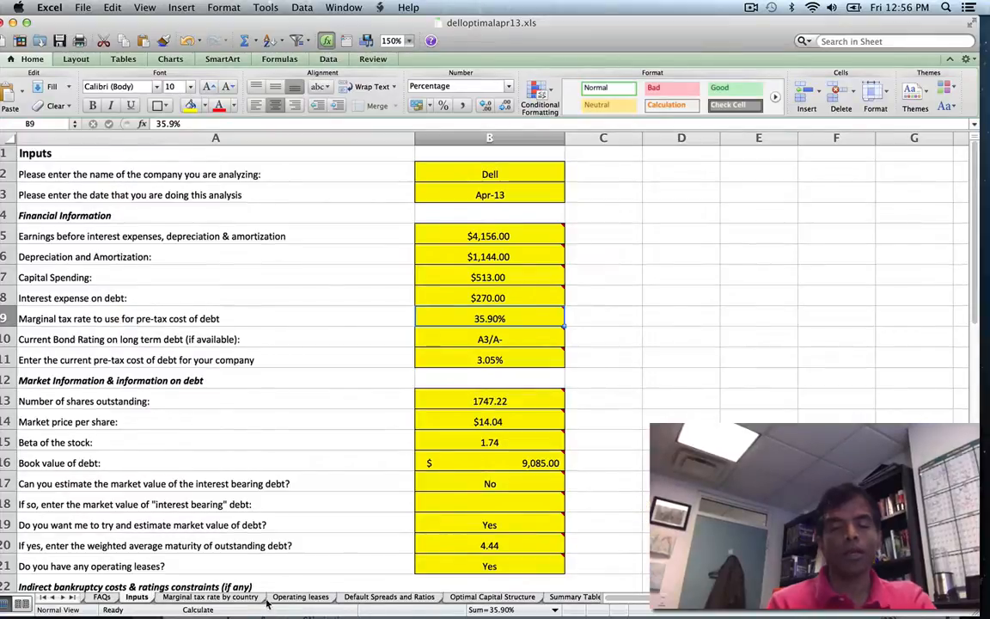
View the Marginal tax rate by country sheet and locate the United States rate of 40%.
left_click(211, 597)
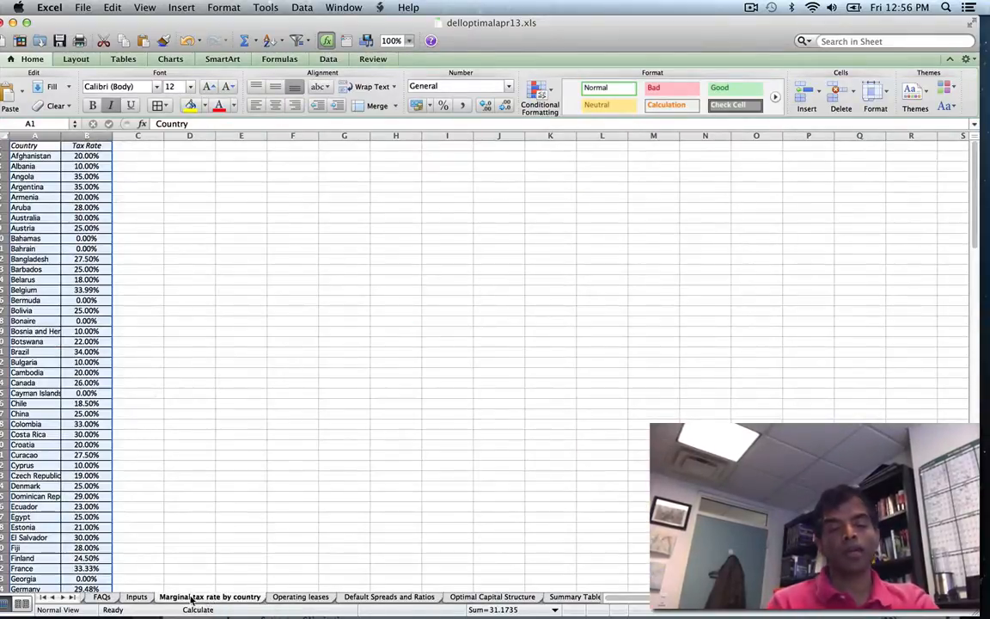
left_click(136, 596)
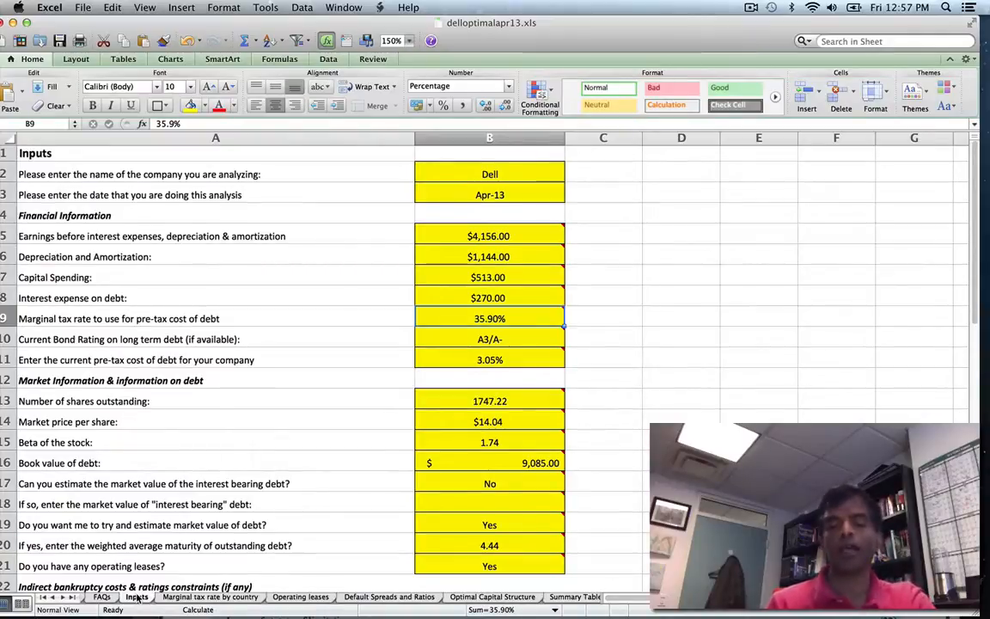
left_click(209, 596)
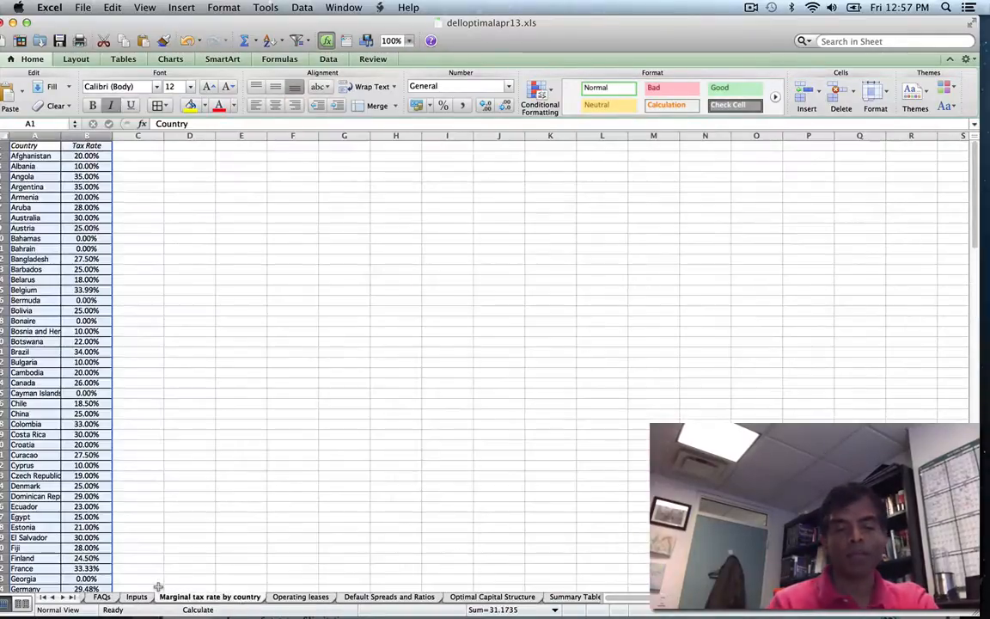
scroll("down", 3)
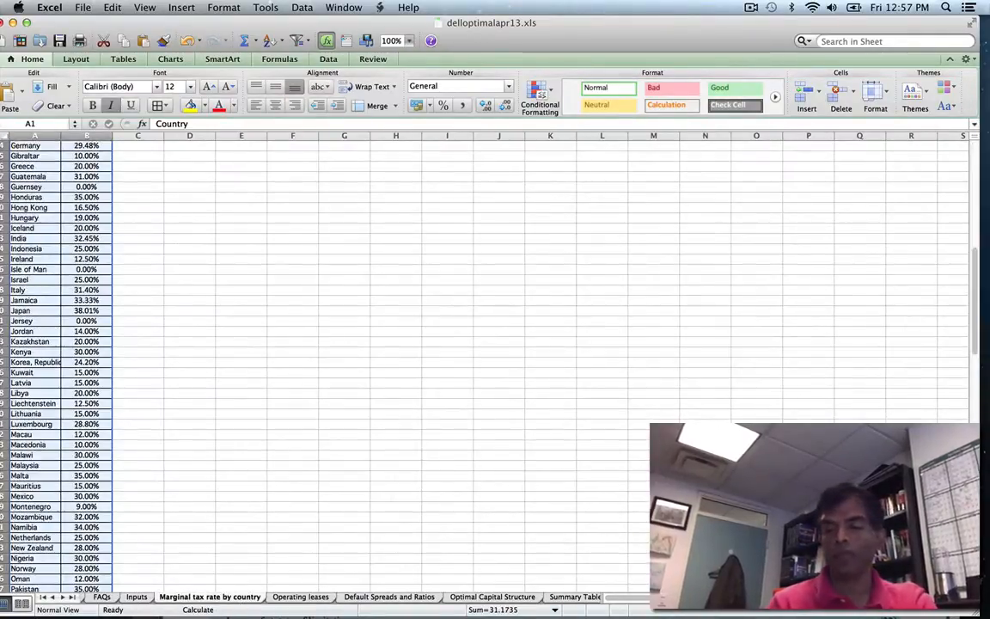
scroll("down", 3)
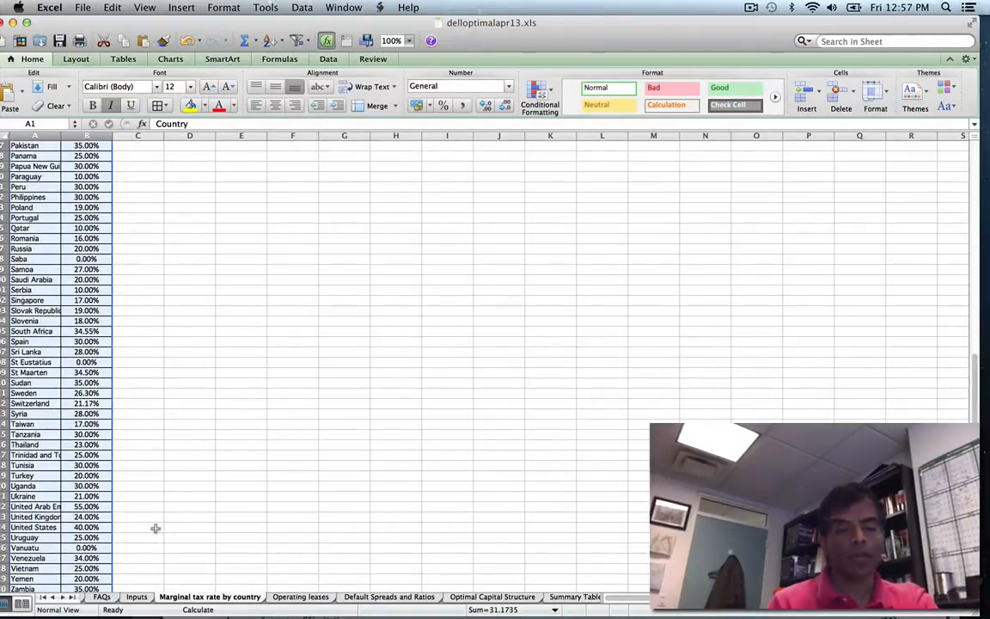
left_click(86, 527)
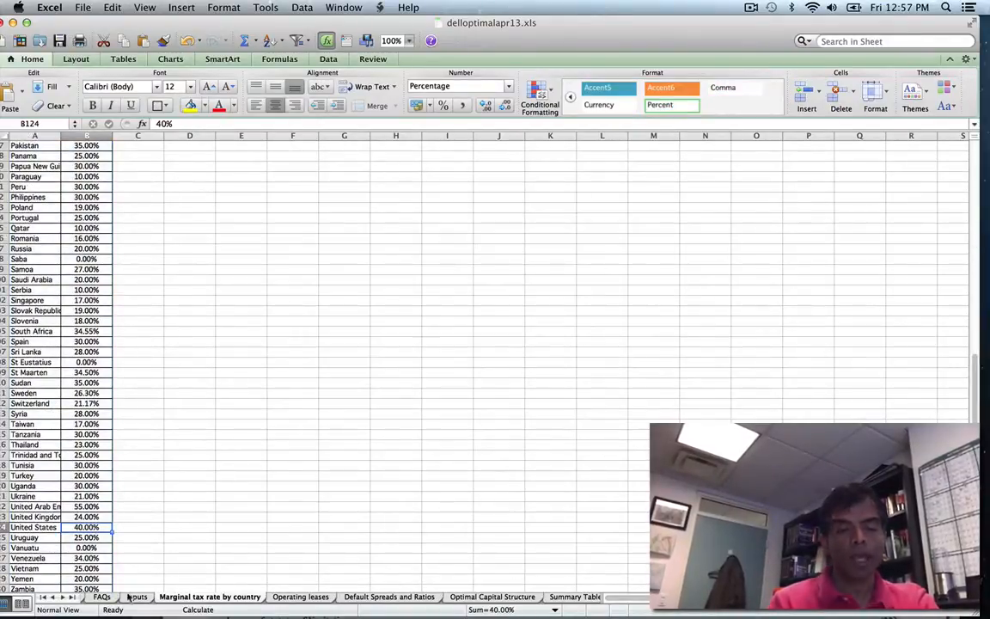
Return to the Inputs sheet and read the notes on the A3/A- bond rating and 3.05% pre-tax cost of debt.
left_click(136, 597)
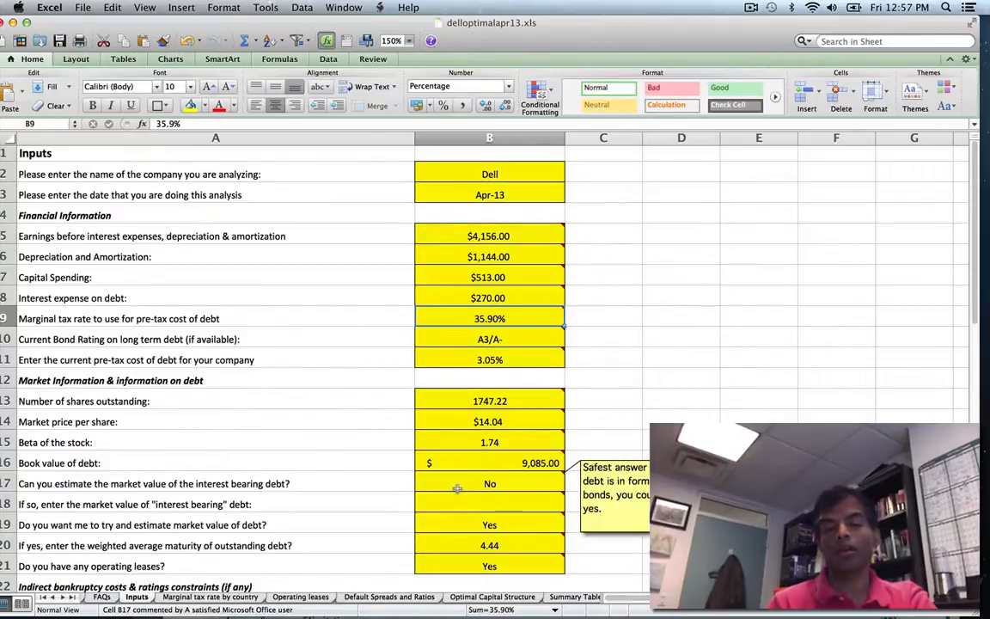
left_click(489, 338)
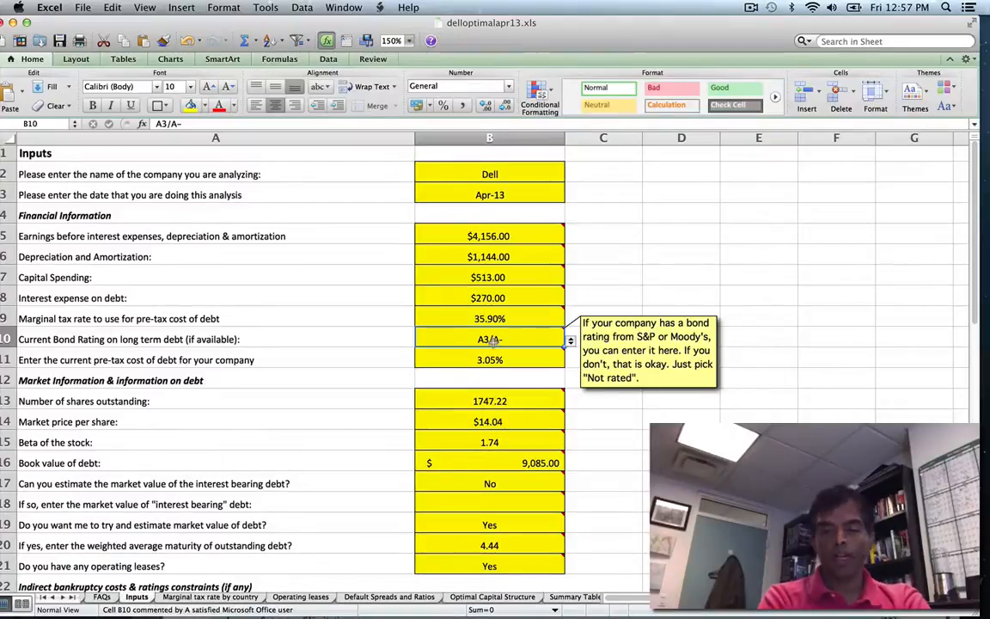
mouse_move(589, 383)
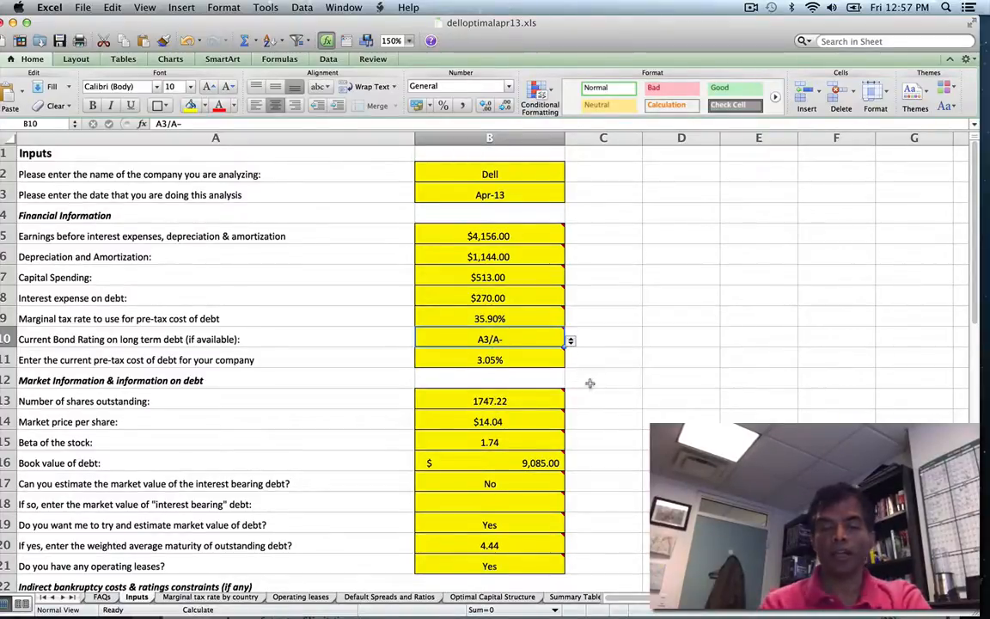
mouse_move(538, 354)
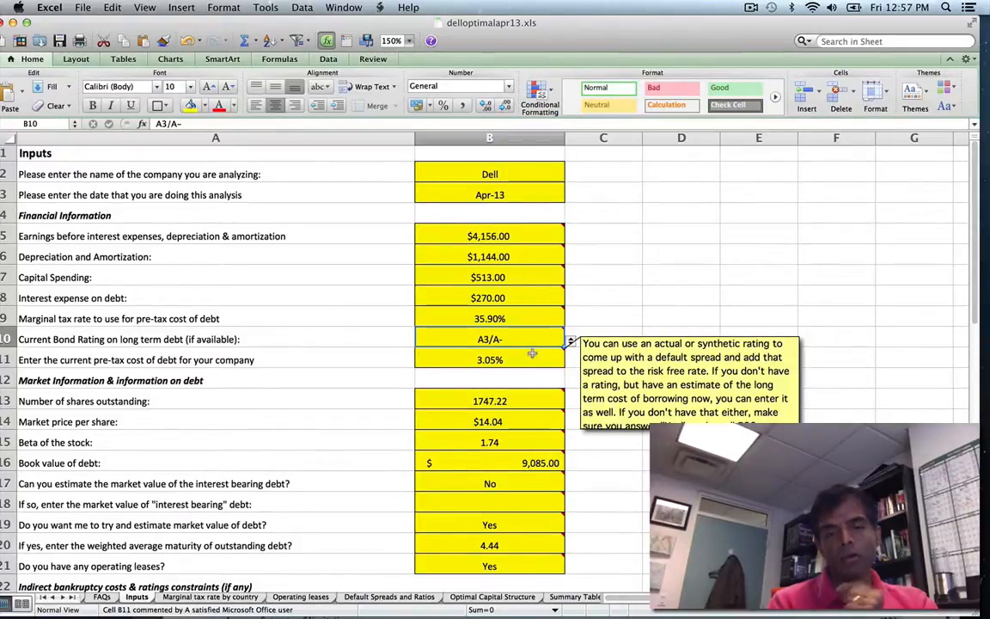
left_click(489, 359)
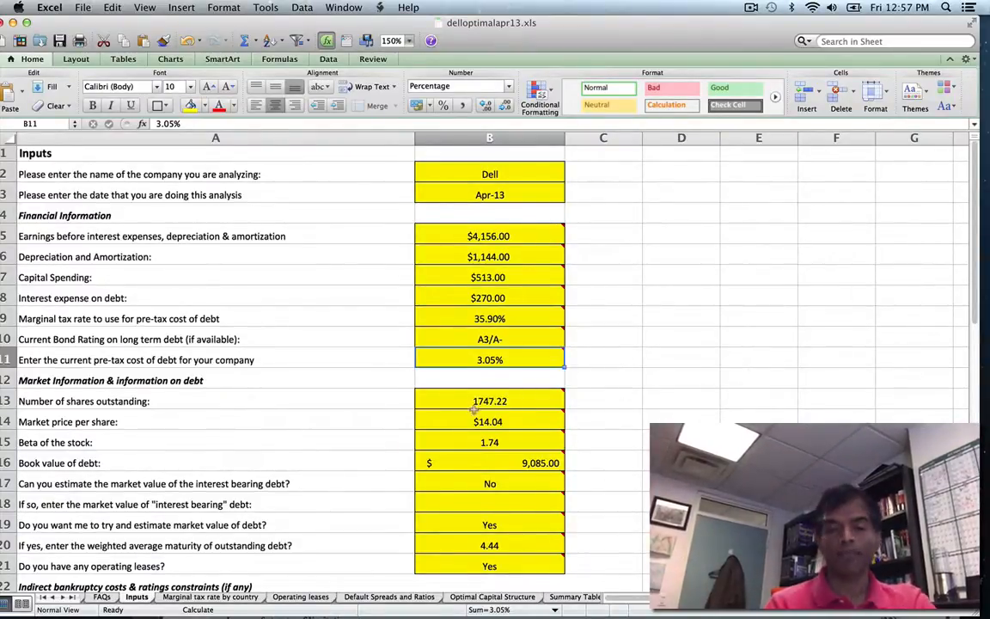
left_click(489, 401)
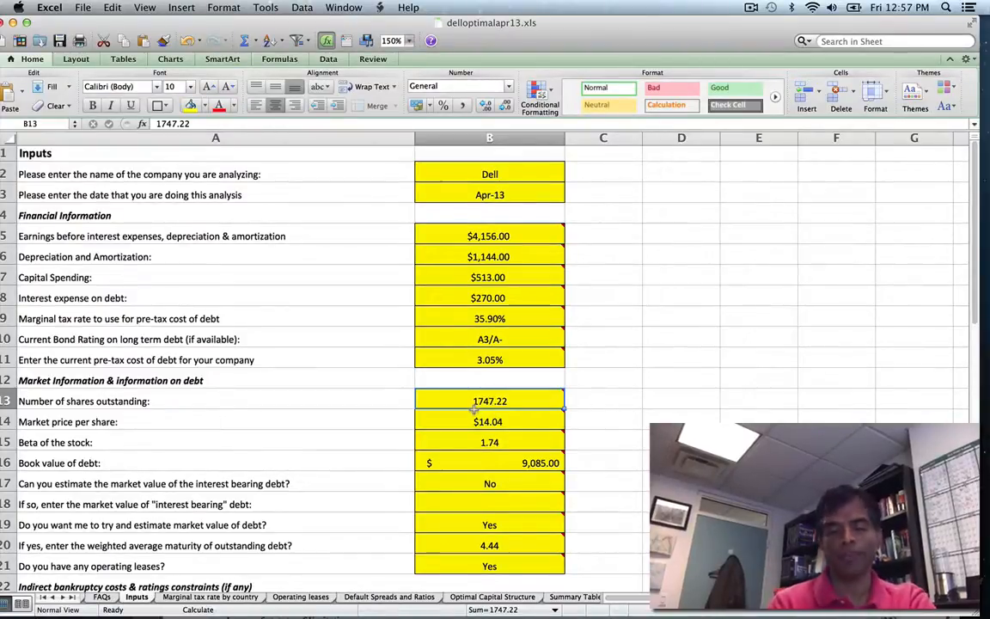
left_click(490, 442)
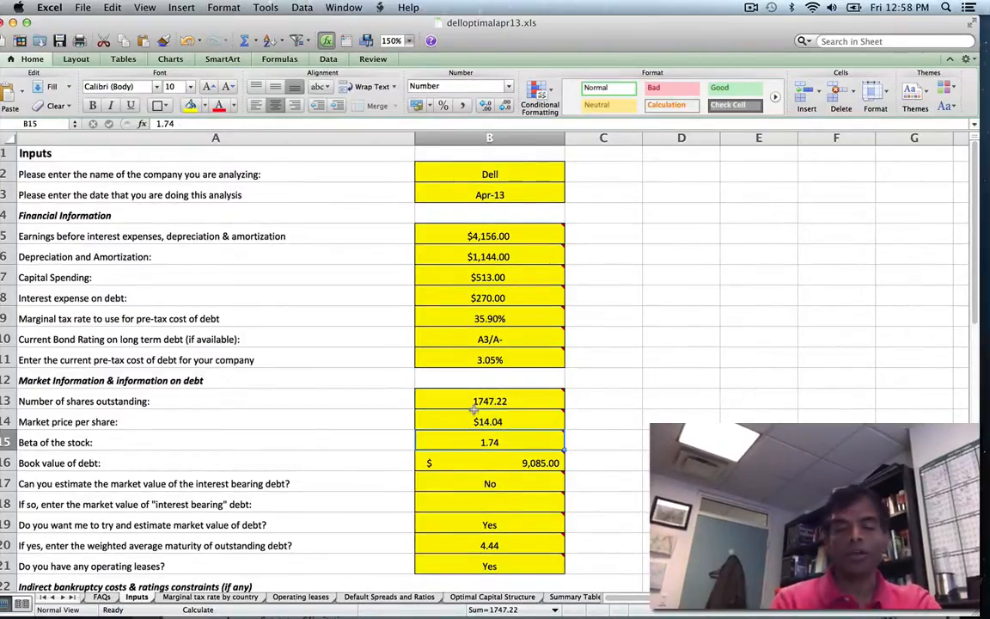
mouse_move(533, 488)
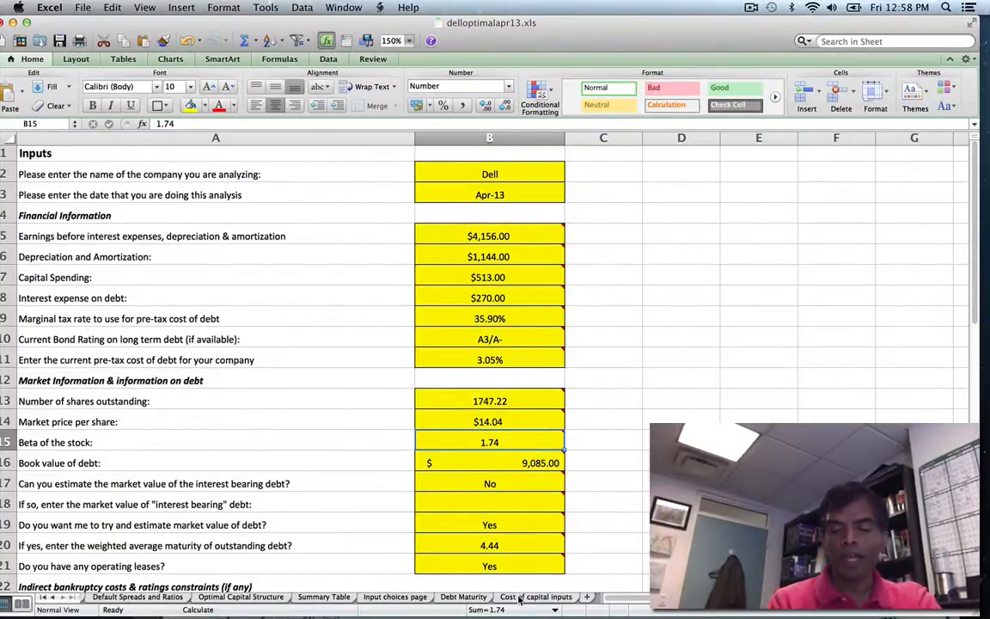
Inspect the Cost of capital inputs sheet's Computers/Peripherals entry and unlevered beta, then head back to Inputs.
left_click(535, 597)
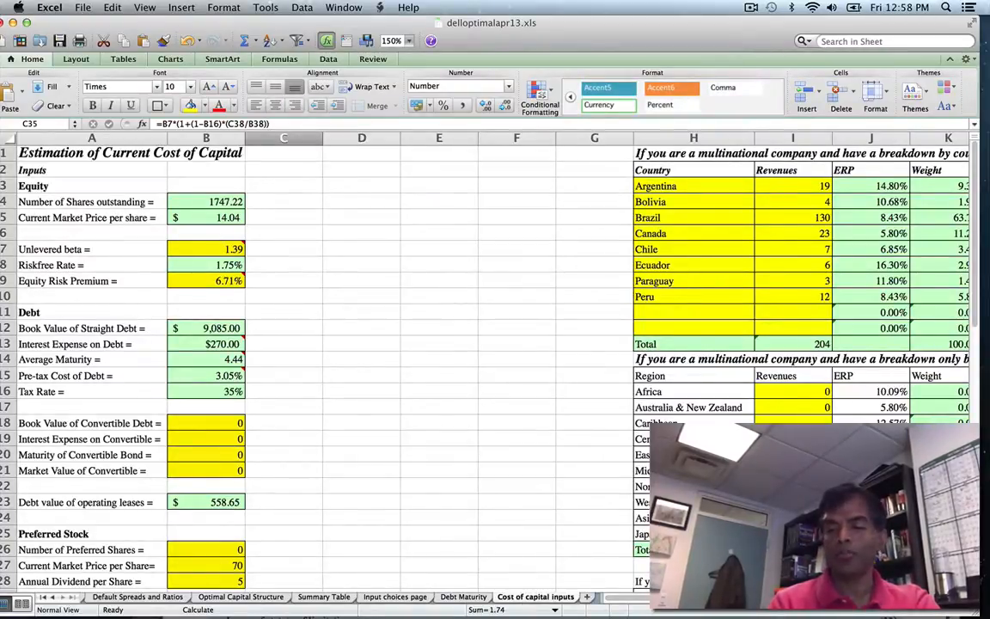
scroll("down", 3)
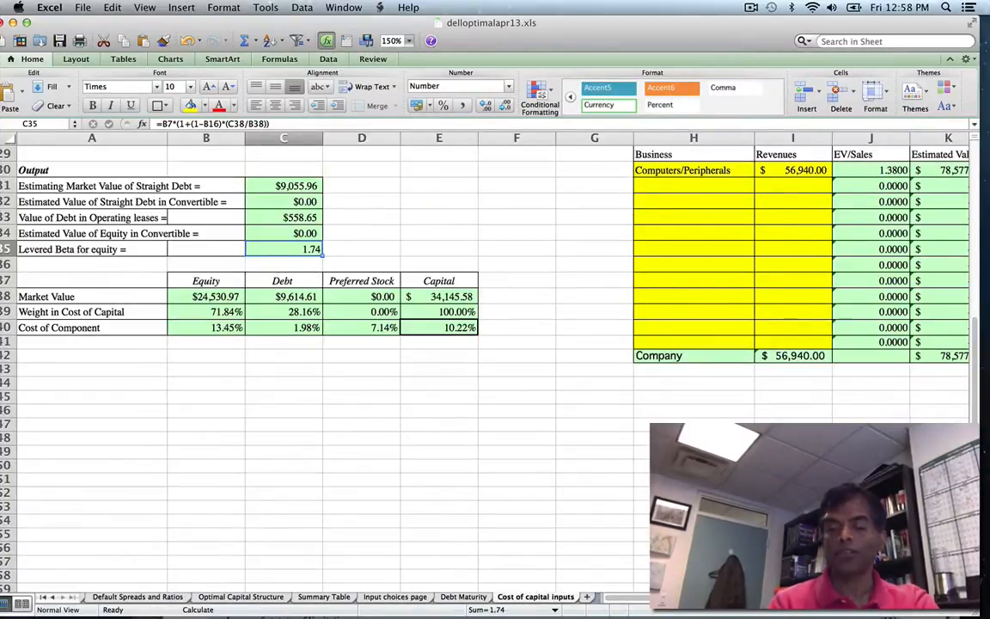
scroll("right", 3)
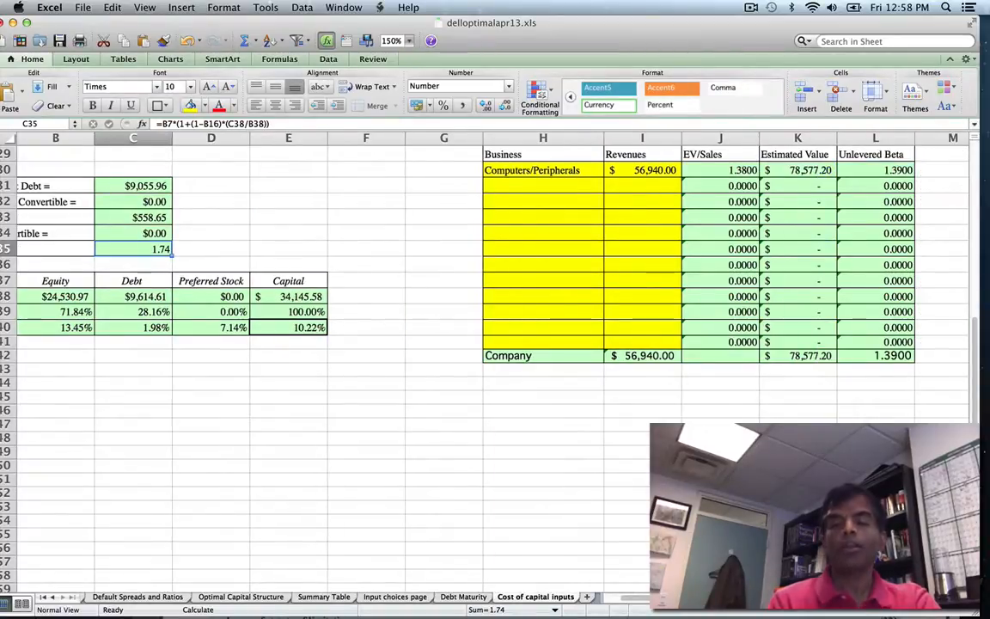
left_click(531, 170)
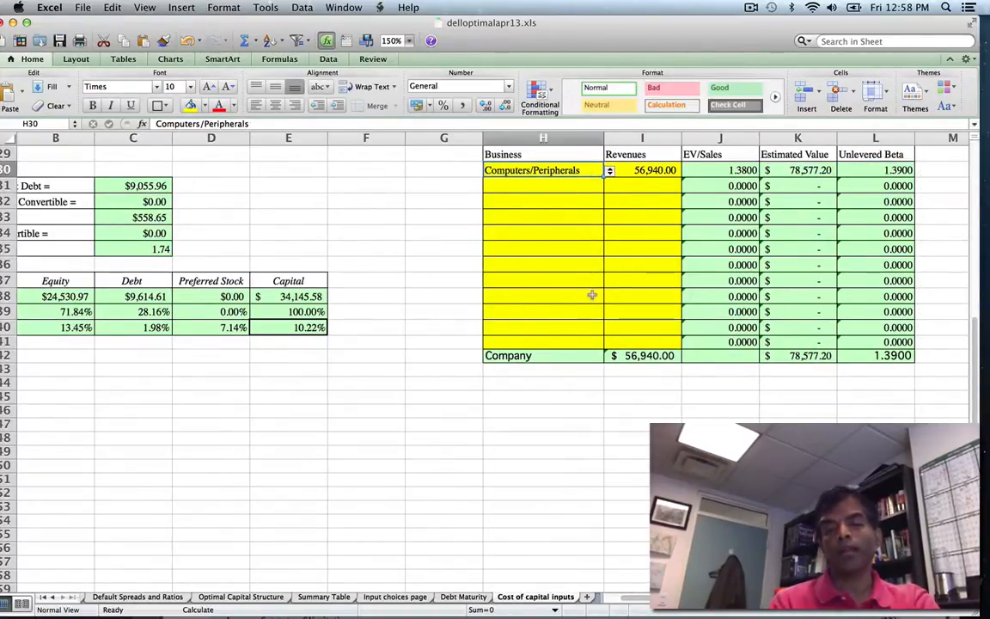
mouse_move(629, 293)
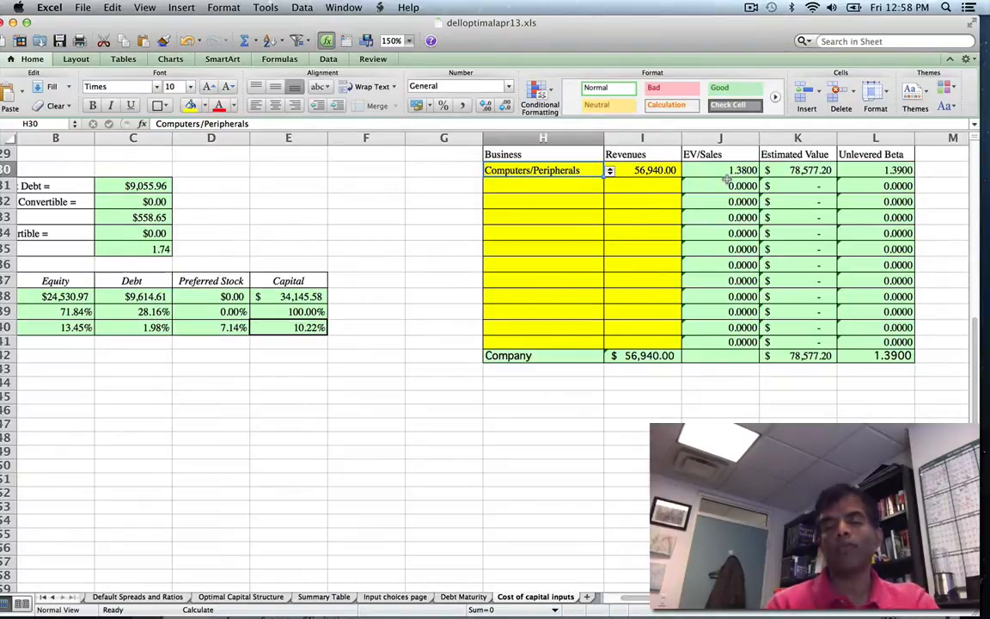
left_click(875, 355)
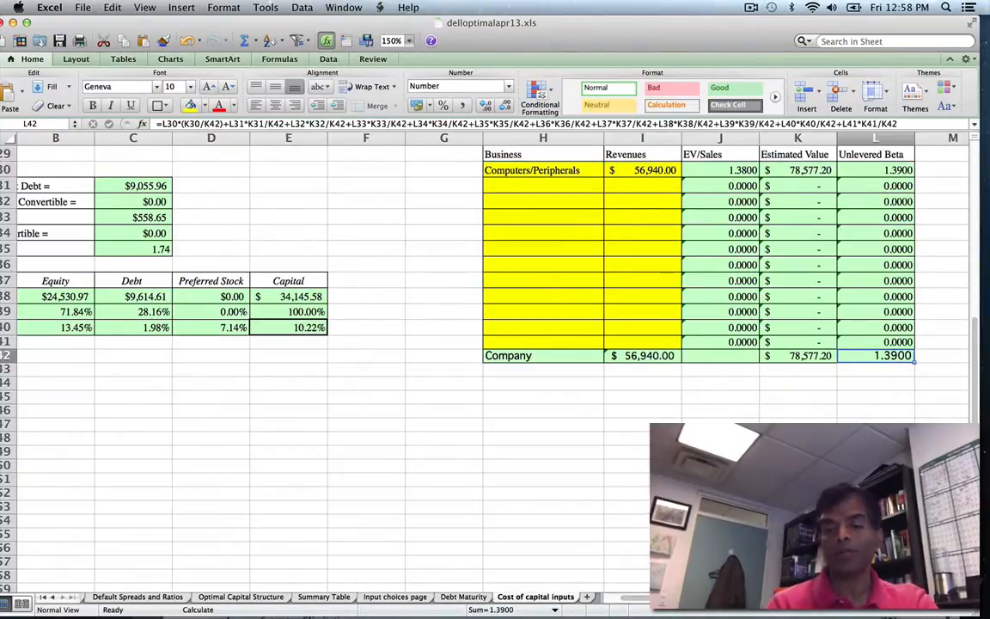
scroll("left", 3)
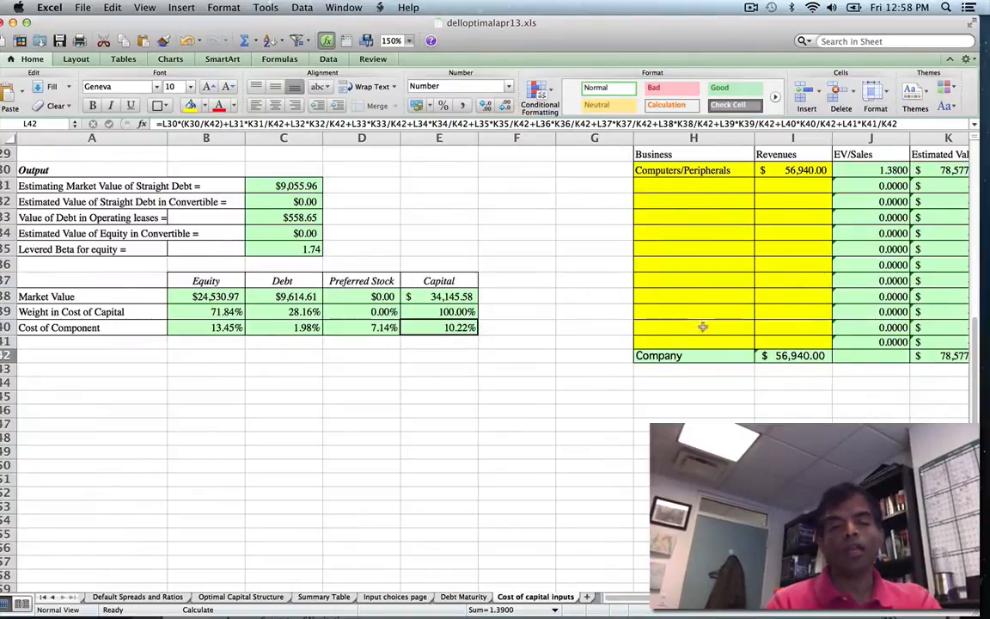
left_click(305, 250)
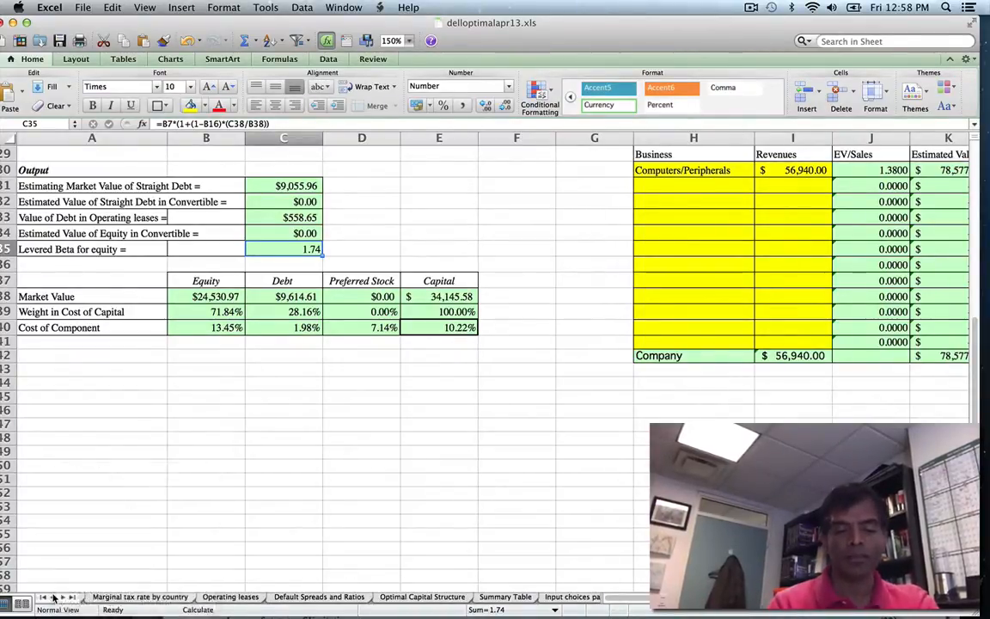
left_click(54, 596)
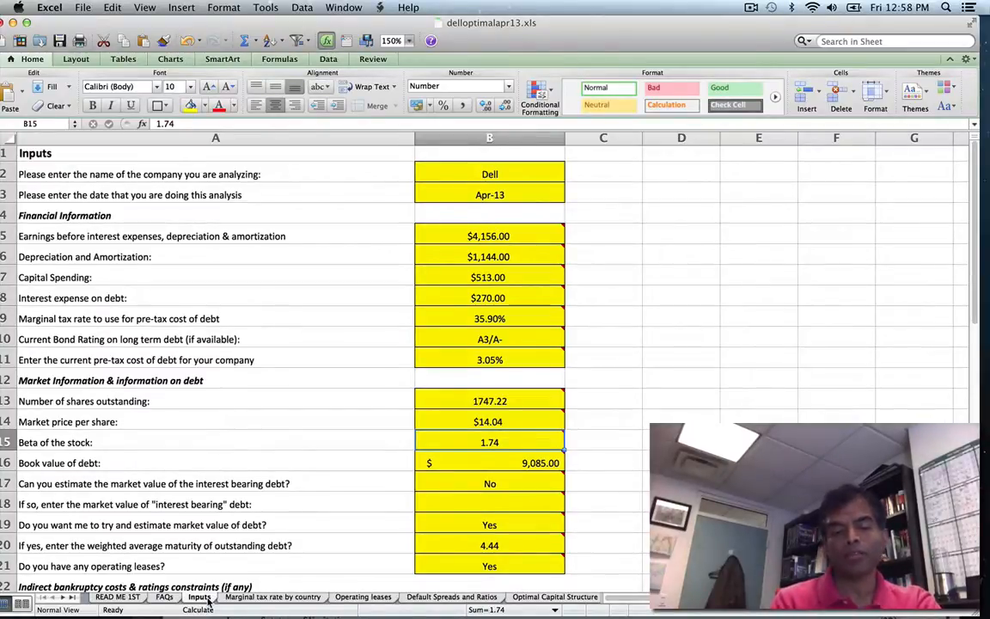
Bring the Dell 10-K cash flow statement back to the front.
left_click(489, 462)
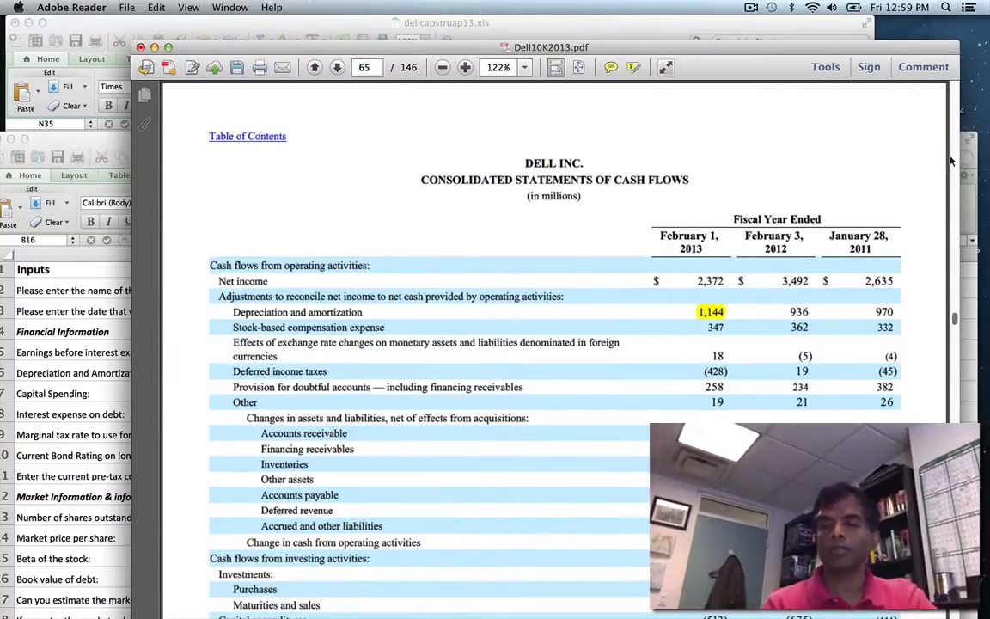
Scroll the 10-K through the income statement down to the balance sheet.
scroll("up", 3)
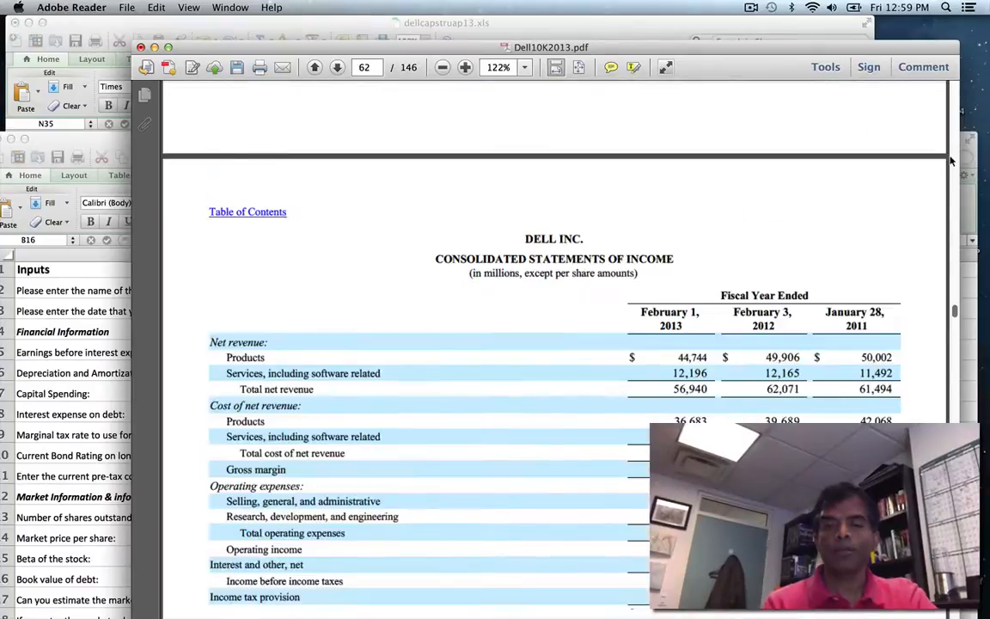
scroll("down", 3)
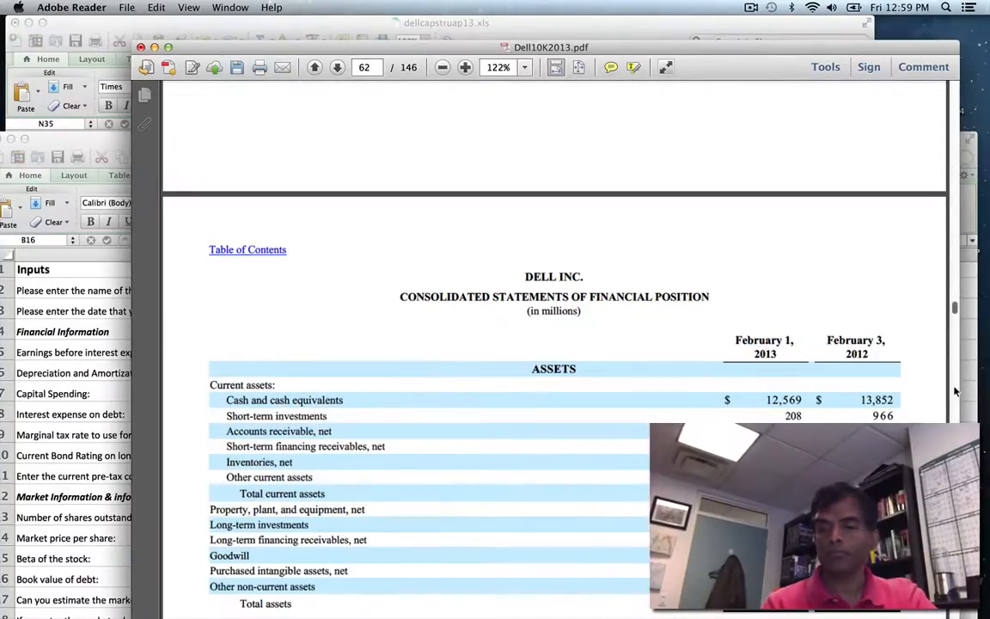
scroll("down", 3)
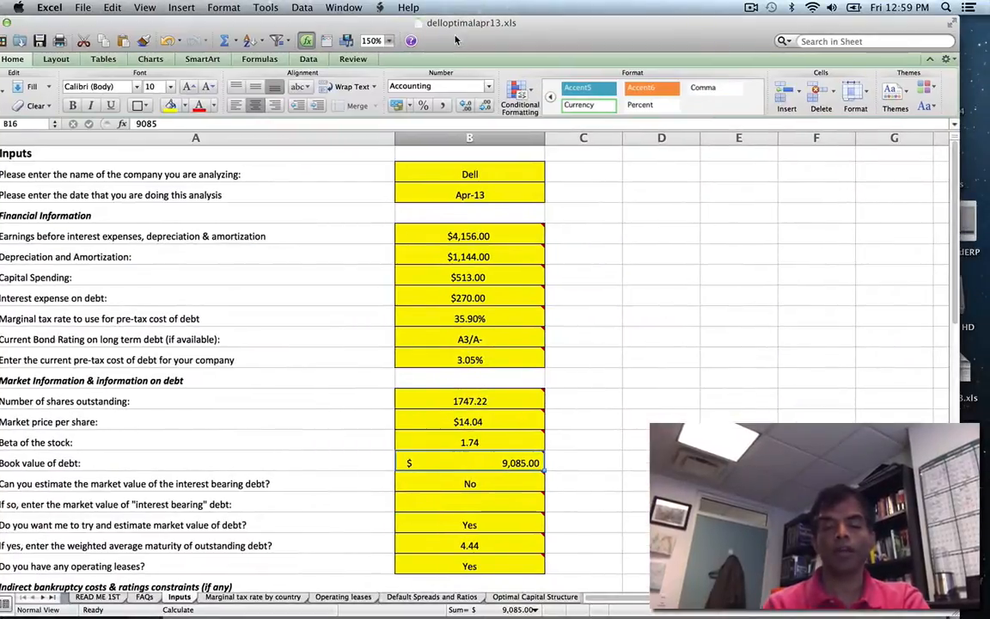
mouse_move(604, 411)
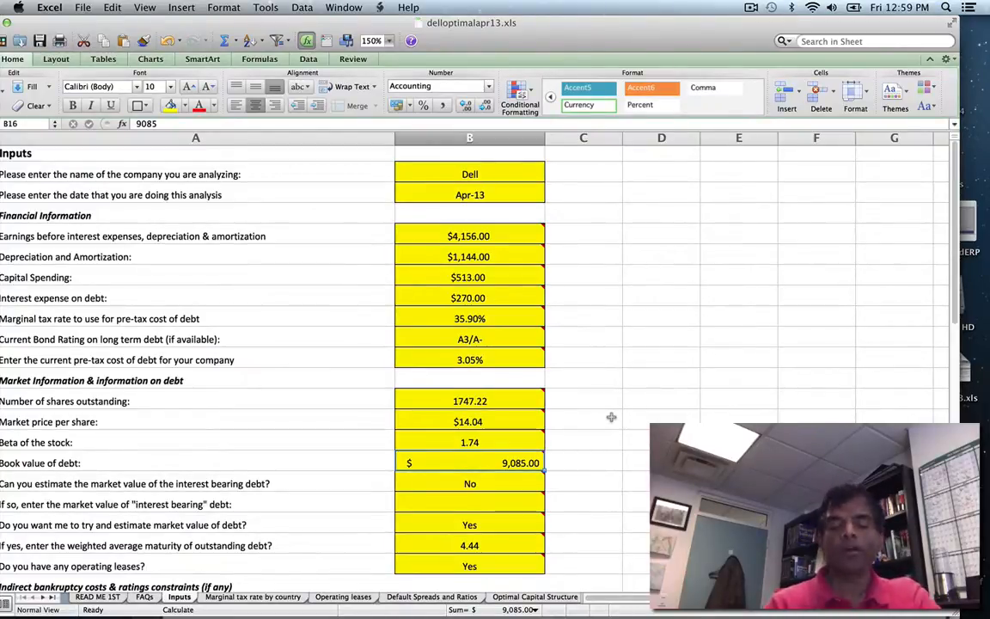
left_click(470, 483)
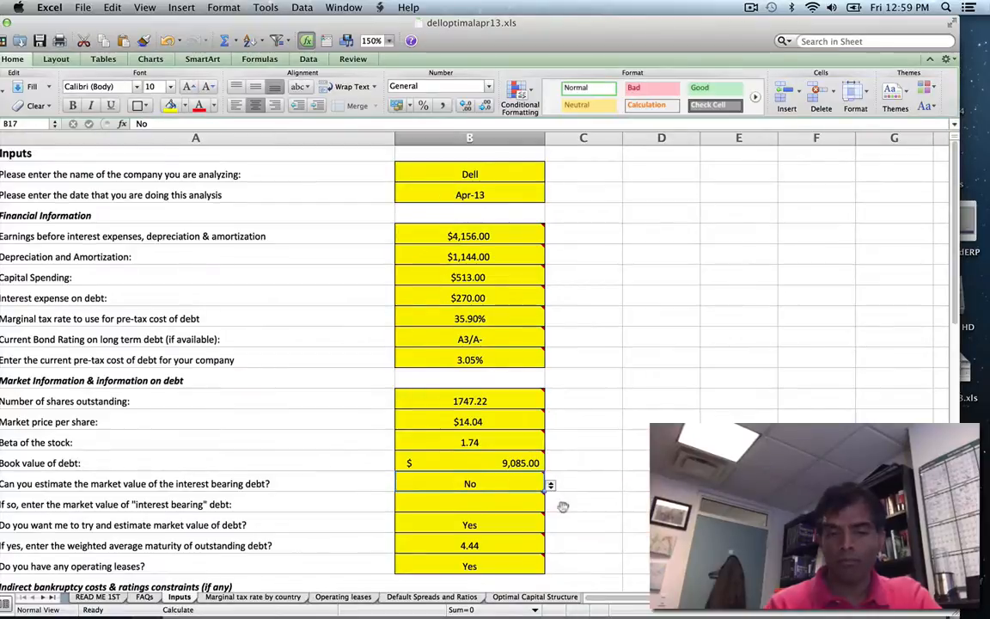
left_click(469, 504)
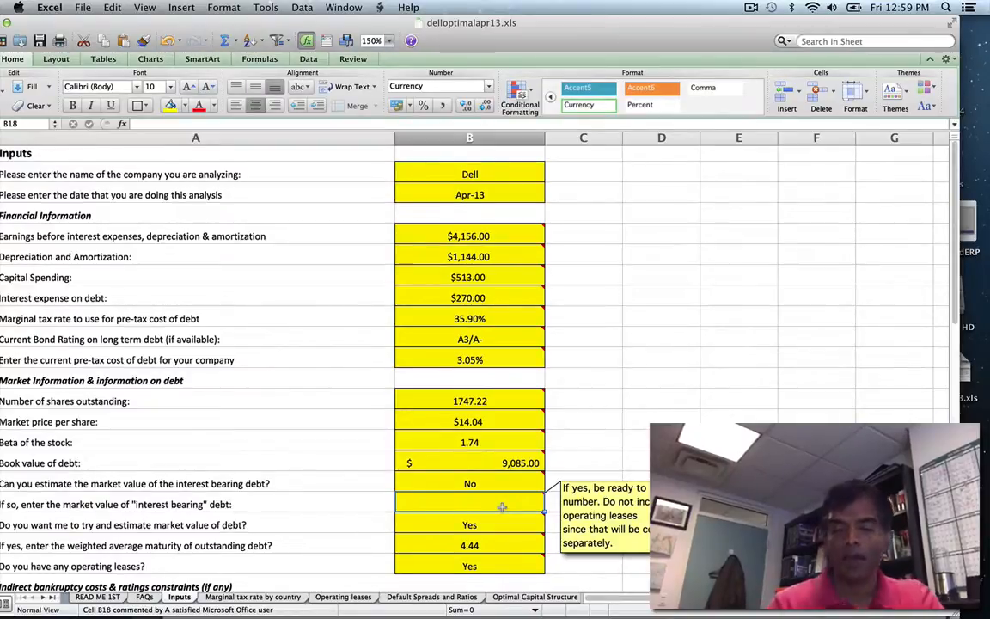
left_click(470, 524)
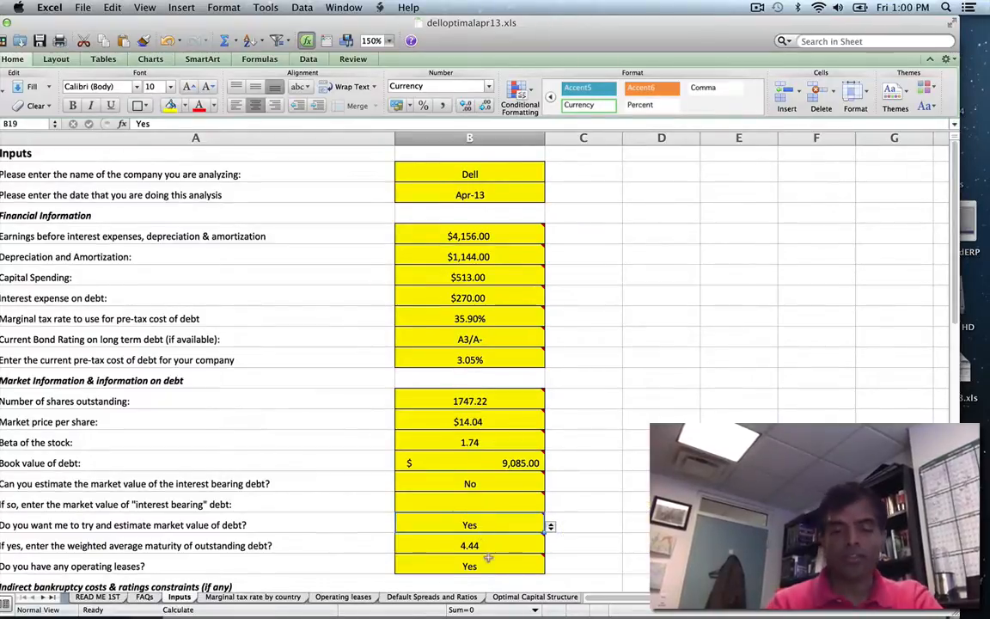
left_click(470, 545)
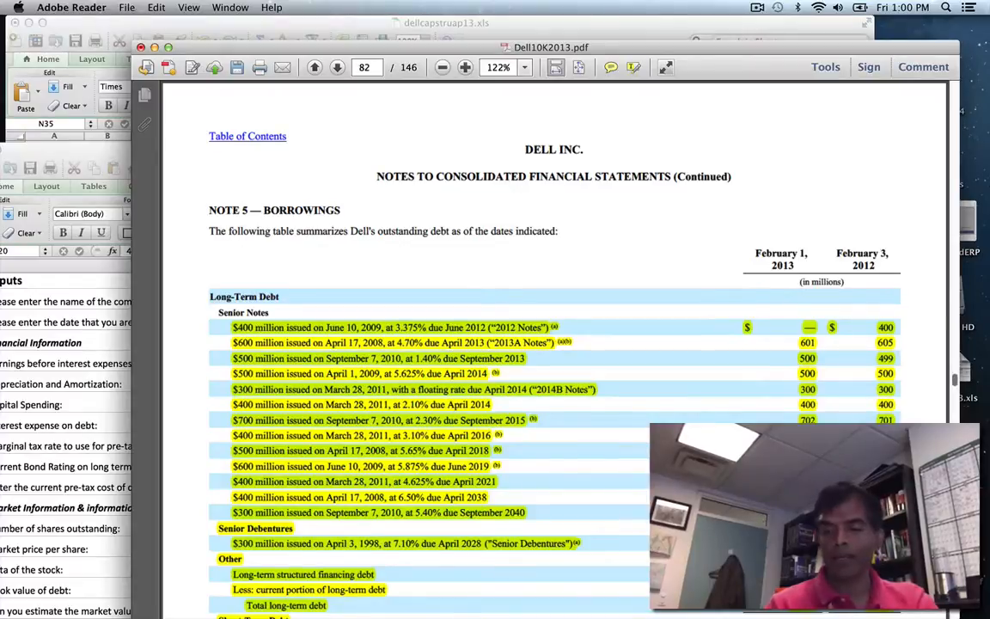
Scroll the 10-K down to Note 5 Borrowings.
scroll("down", 3)
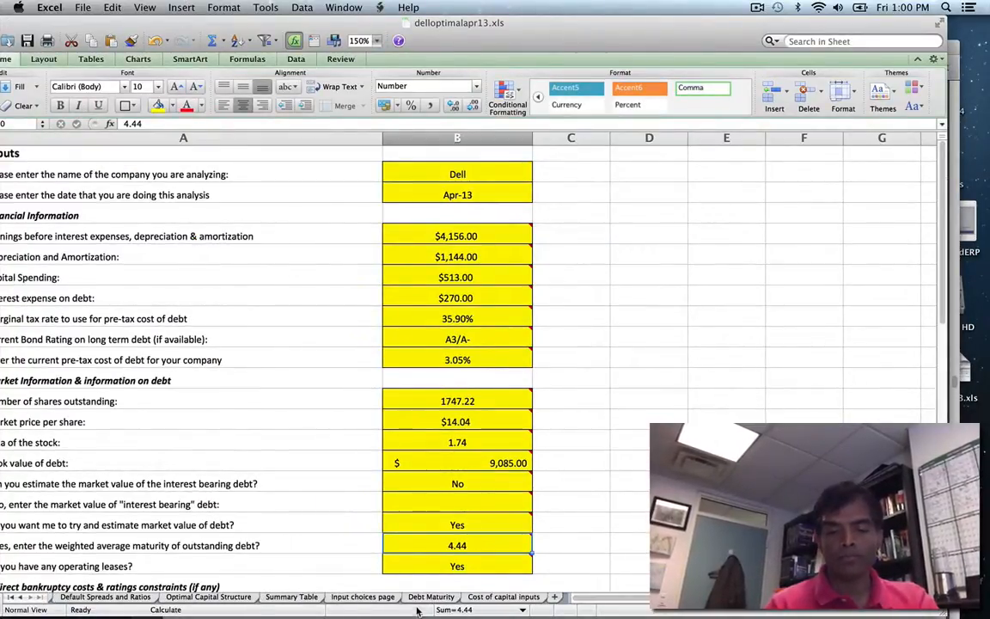
Review the Debt Maturity sheet's 4.44-year weighted maturity, then head back toward Inputs.
left_click(430, 597)
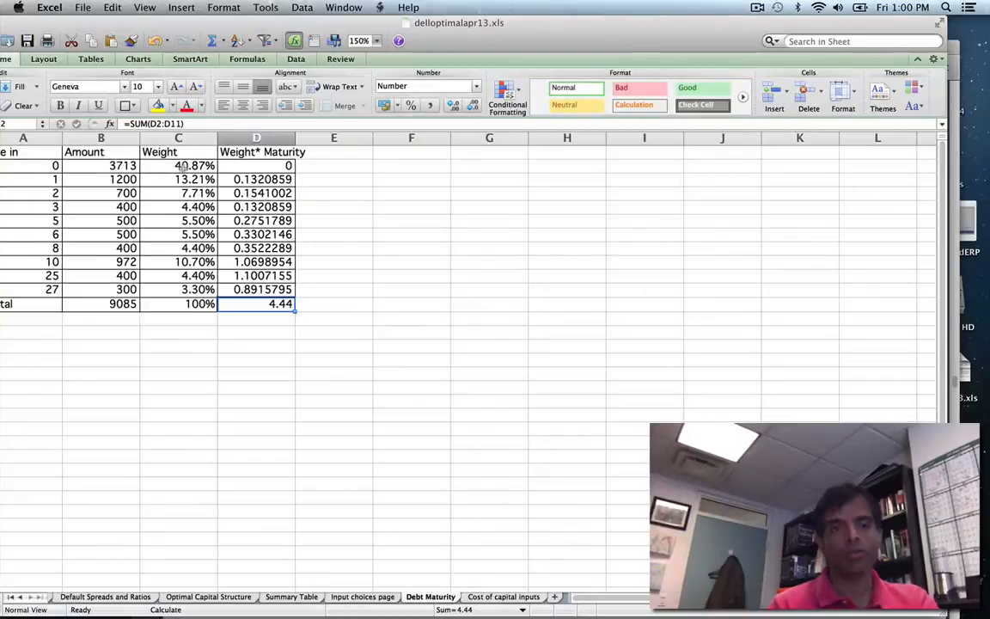
mouse_move(49, 559)
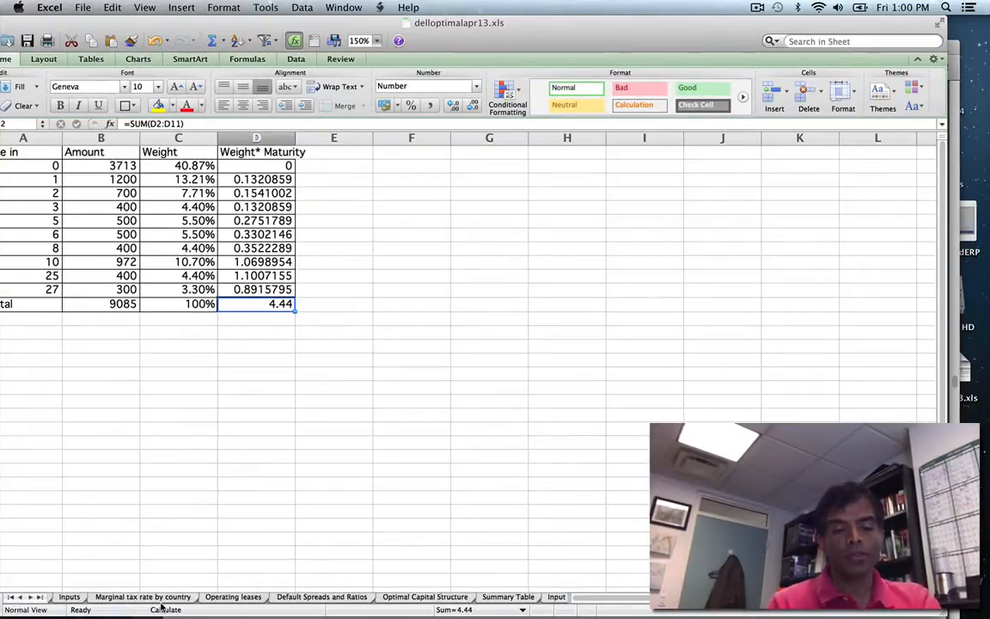
left_click(68, 597)
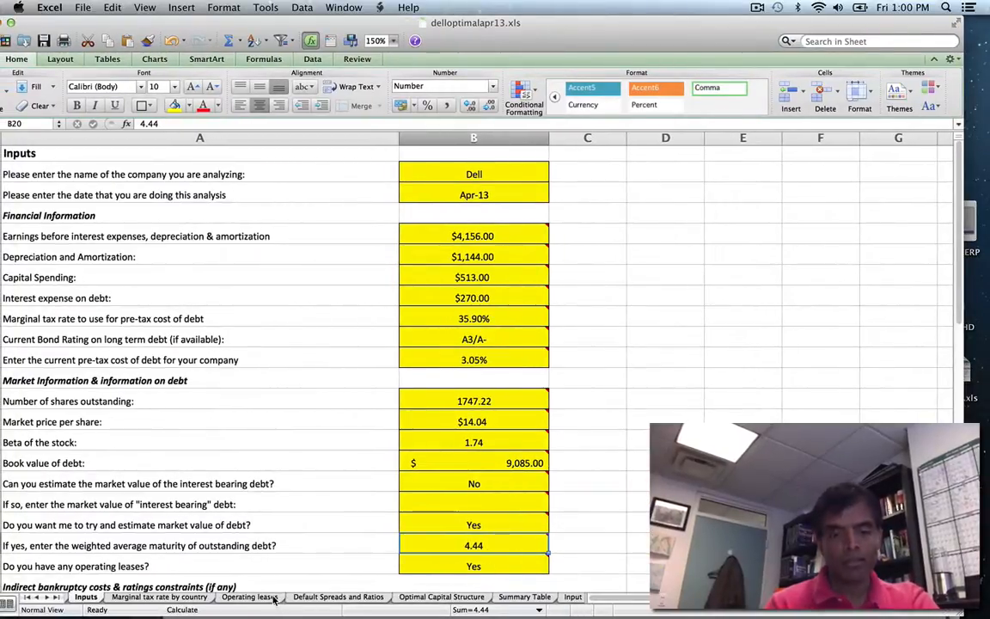
Switch to the Operating leases sheet of the Dell workbook.
left_click(249, 597)
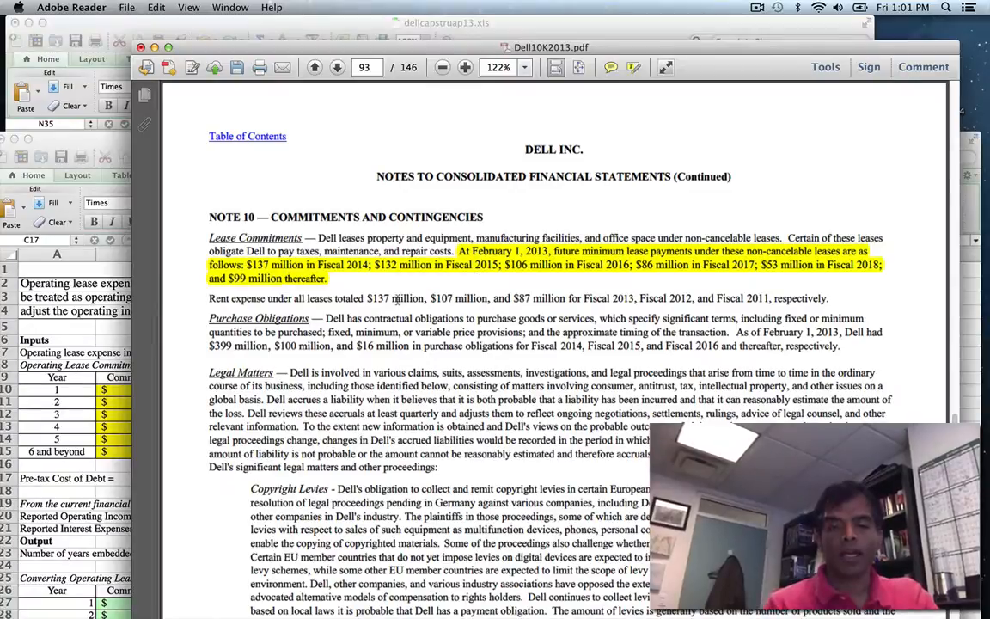
Select the Note 10 lease commitments text in the 10-K.
double_click(394, 299)
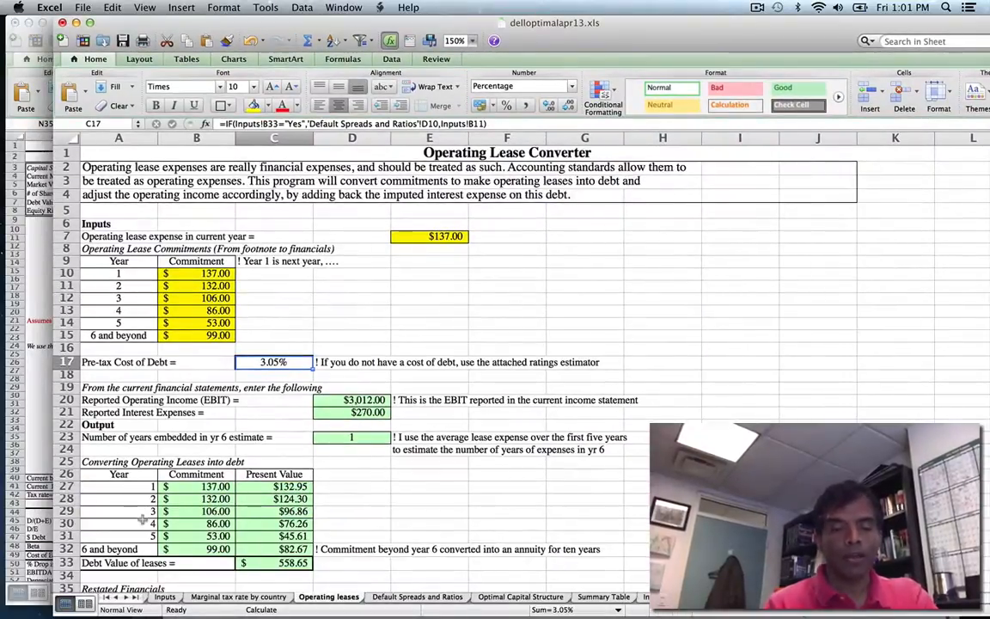
On the Inputs sheet, check the indirect bankruptcy cost dropdowns: Yes, with Low magnitude.
left_click(164, 597)
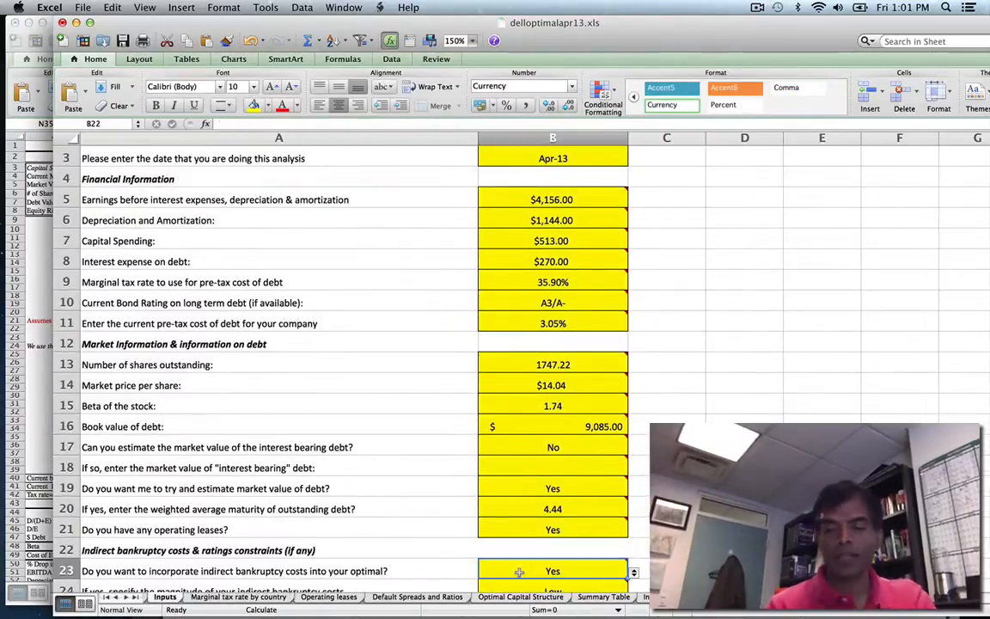
left_click(553, 570)
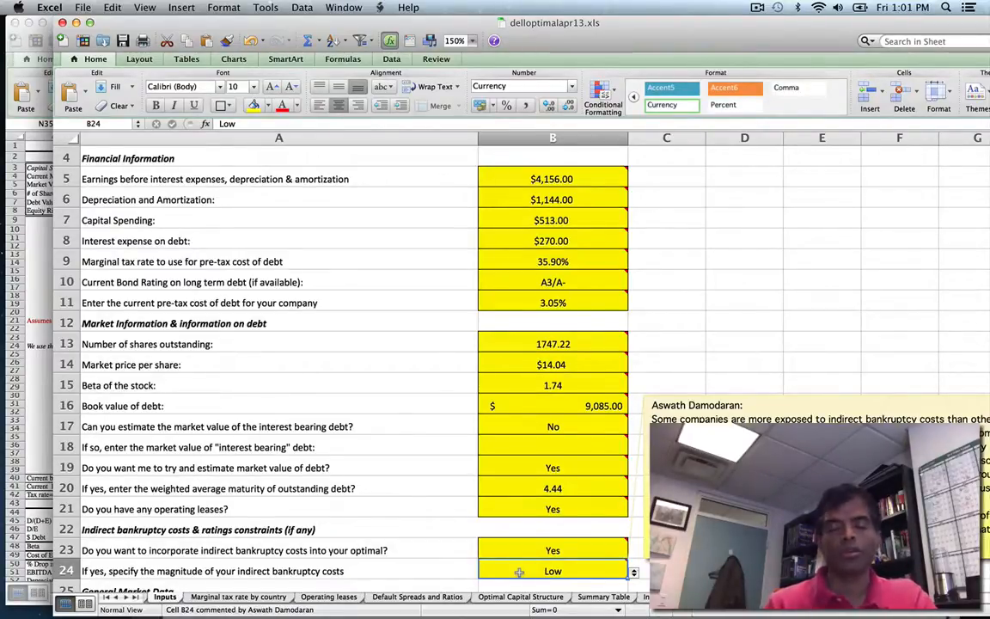
left_click(553, 551)
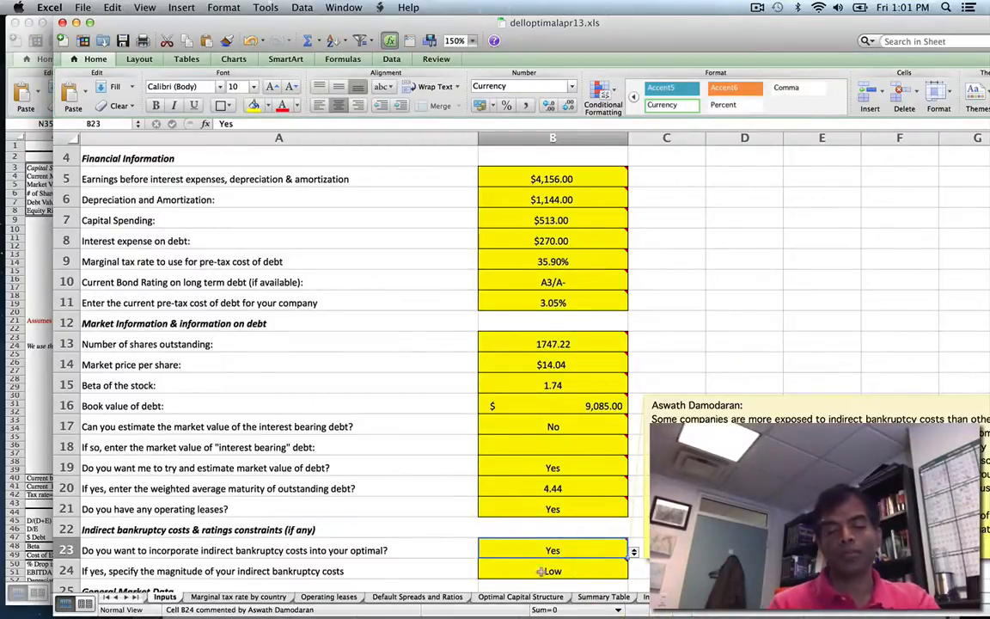
left_click(553, 571)
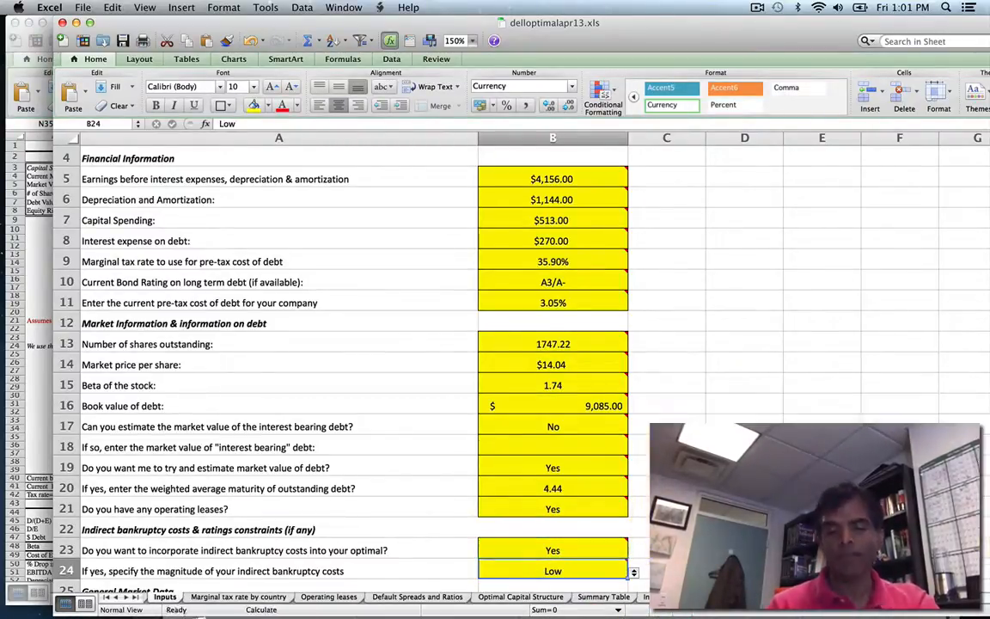
left_click(634, 571)
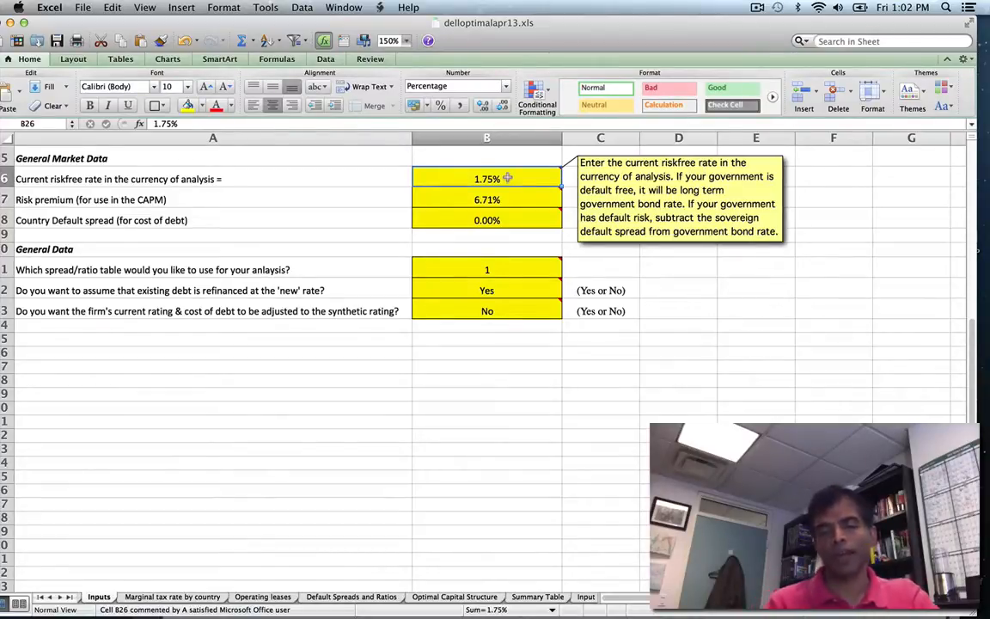
left_click(486, 200)
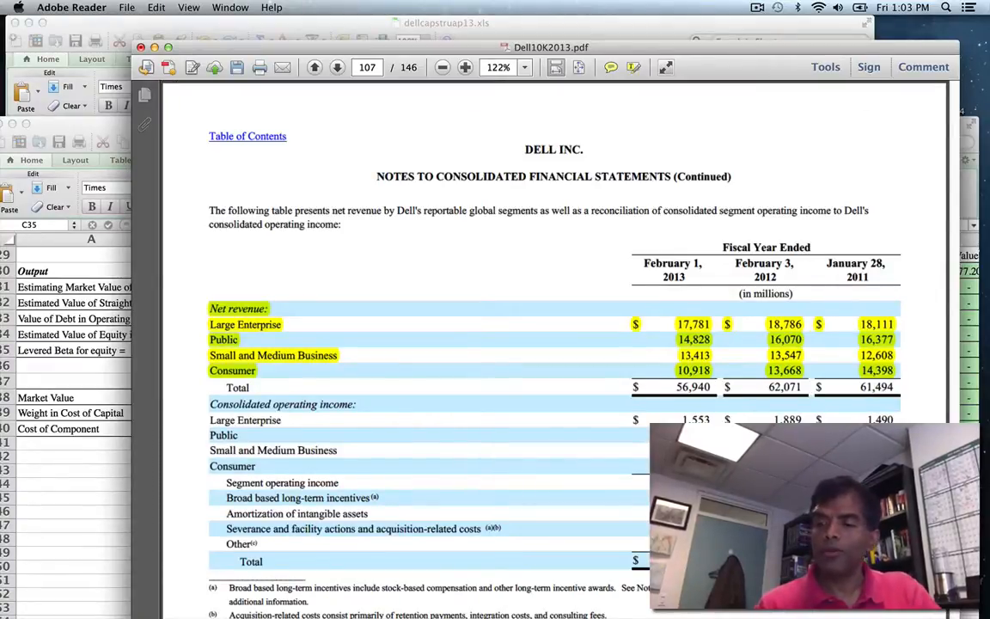
Scroll the 10-K to page 108's U.S. versus foreign net revenue table.
scroll("down", 3)
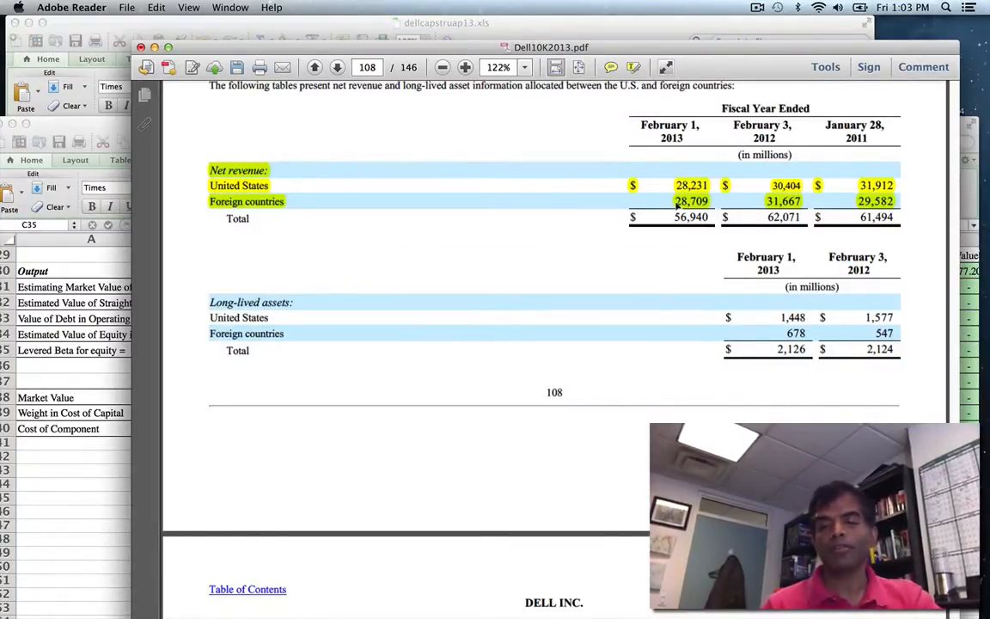
mouse_move(392, 318)
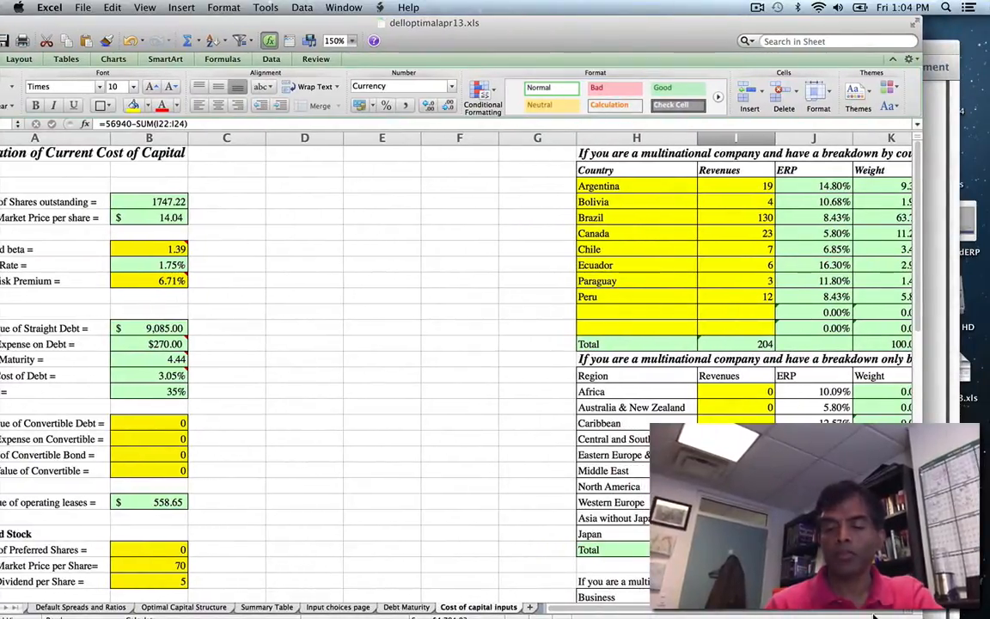
Check the 6.7092% revenue-weighted ERP on Cost of capital inputs, then return to Inputs.
scroll("right", 3)
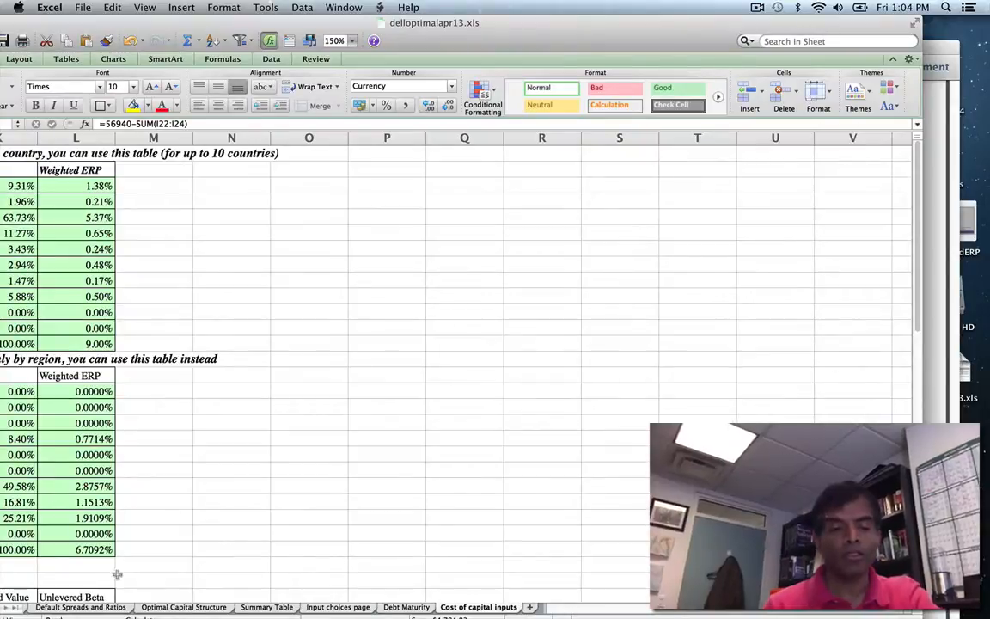
left_click(75, 549)
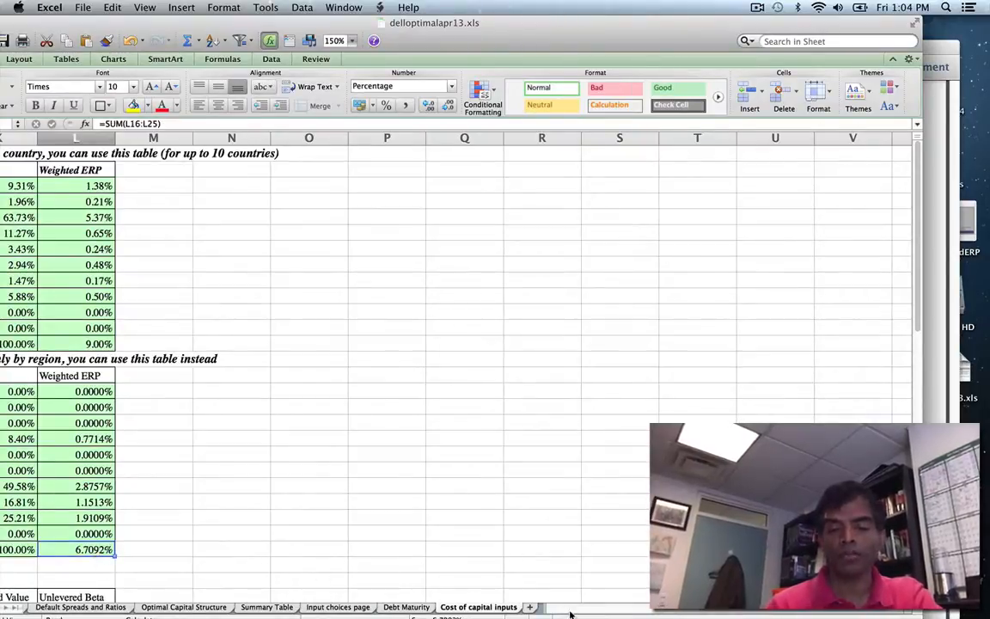
scroll("left", 3)
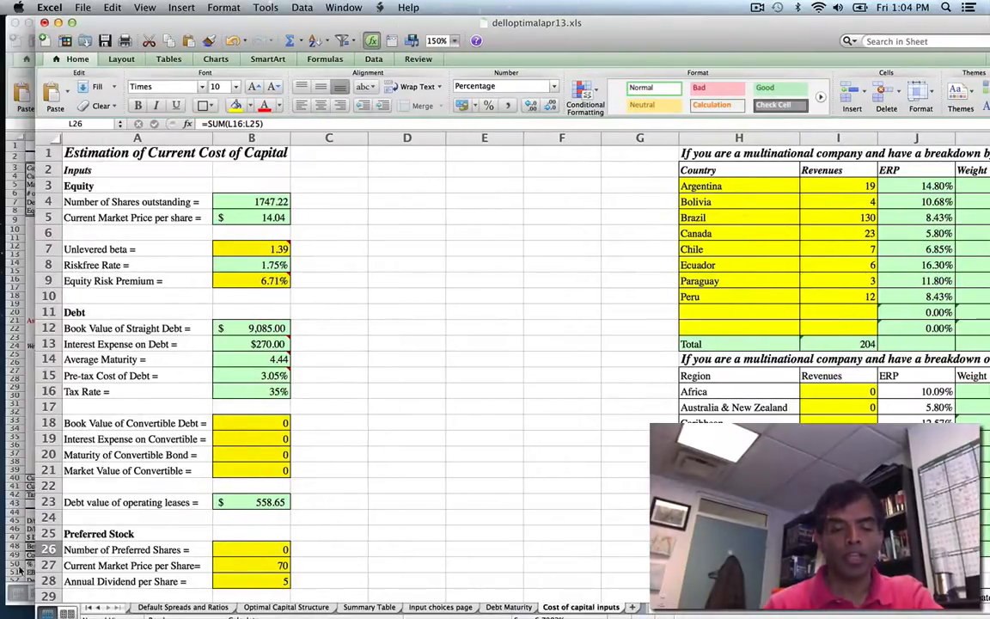
left_click(85, 608)
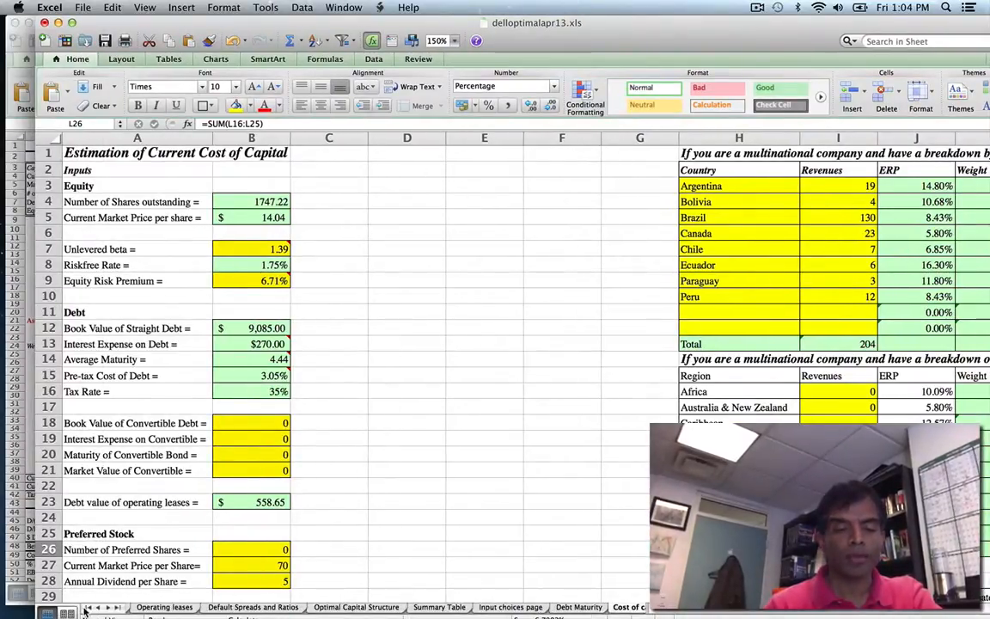
left_click(244, 607)
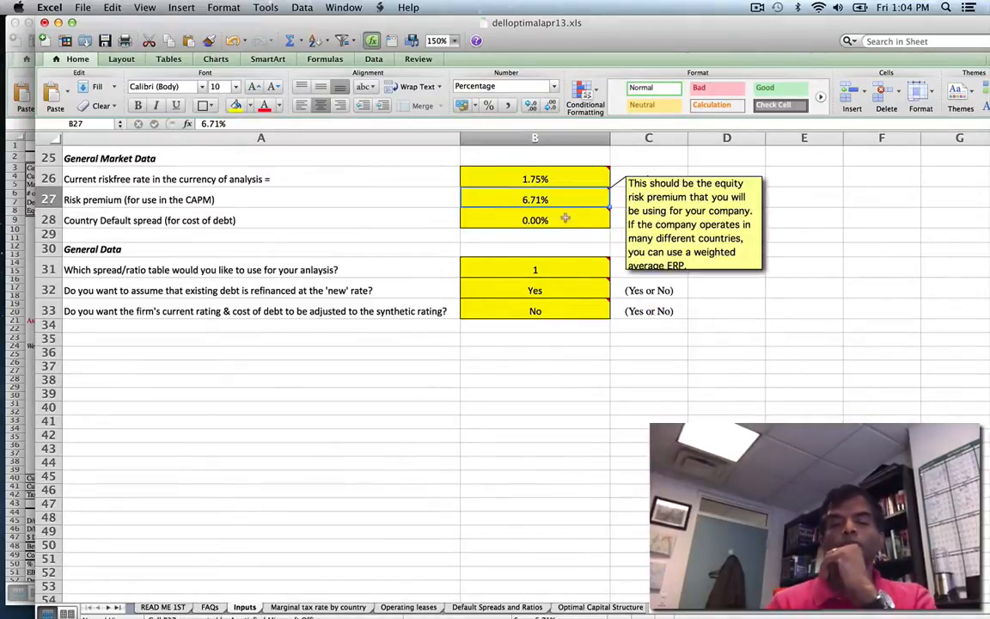
left_click(535, 220)
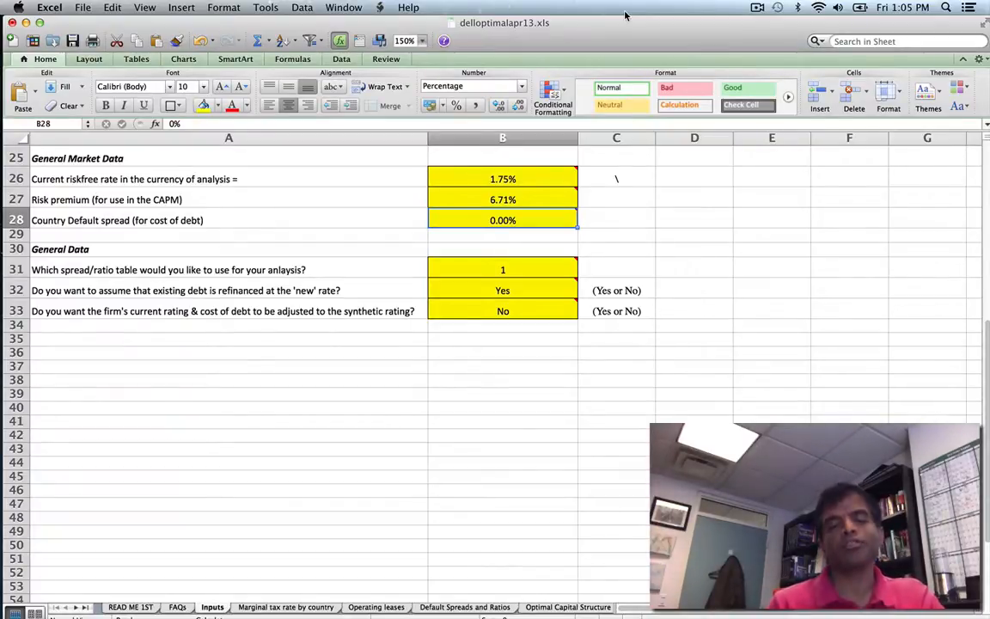
left_click(502, 233)
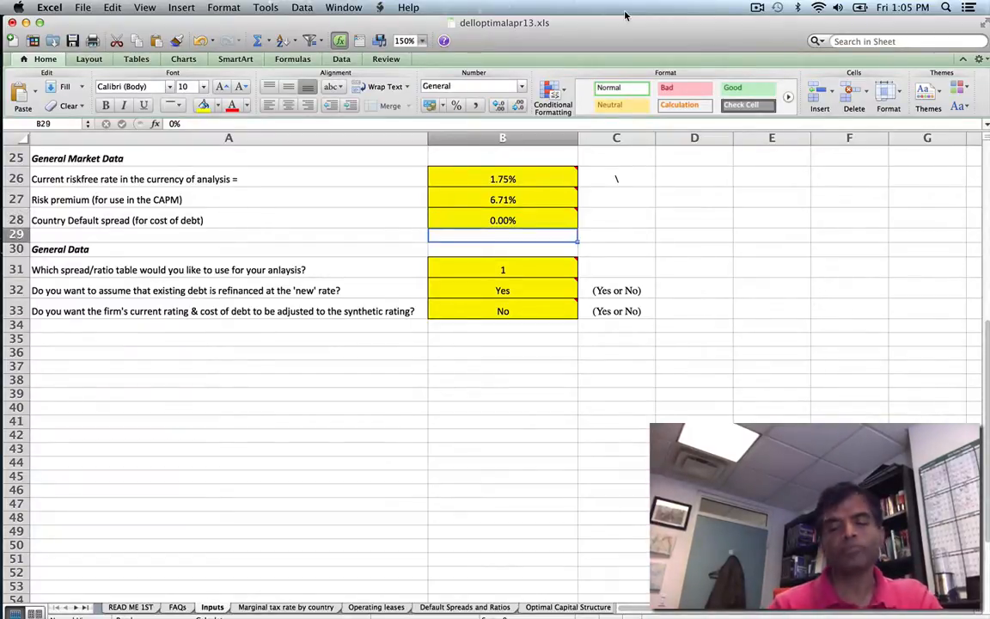
left_click(503, 269)
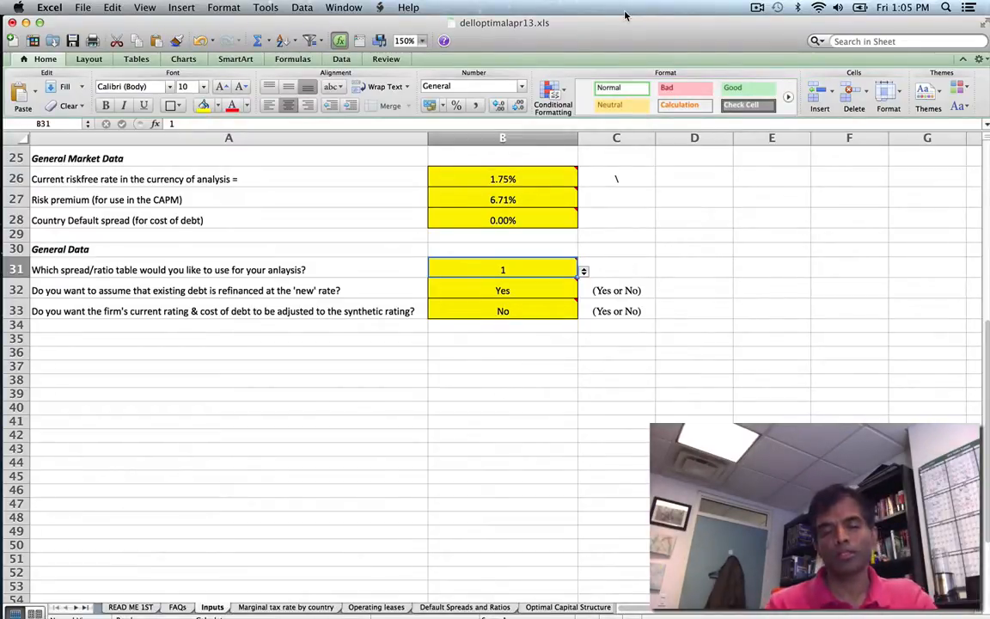
left_click(503, 290)
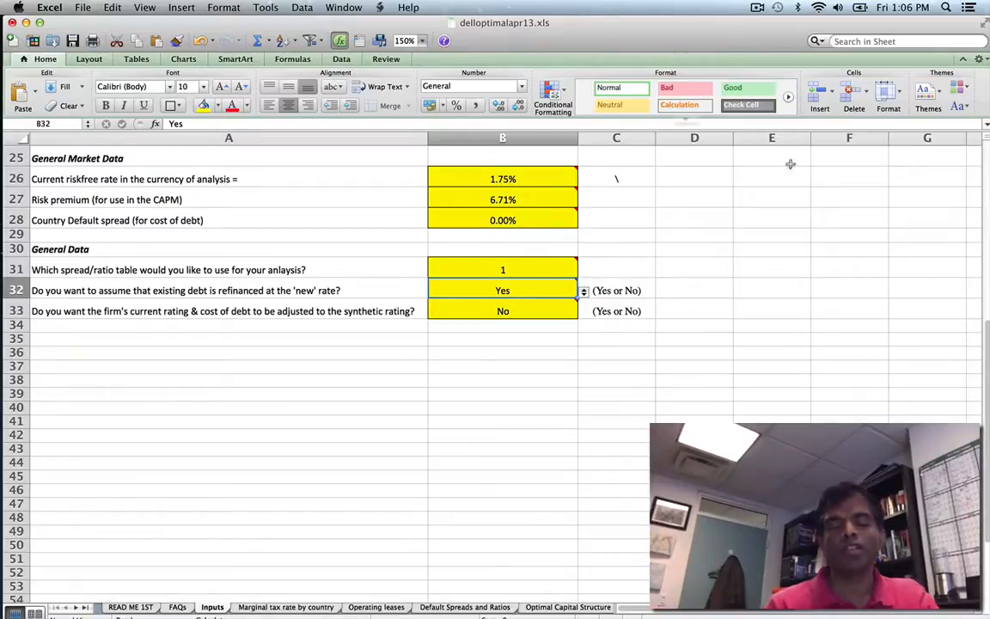
mouse_move(823, 251)
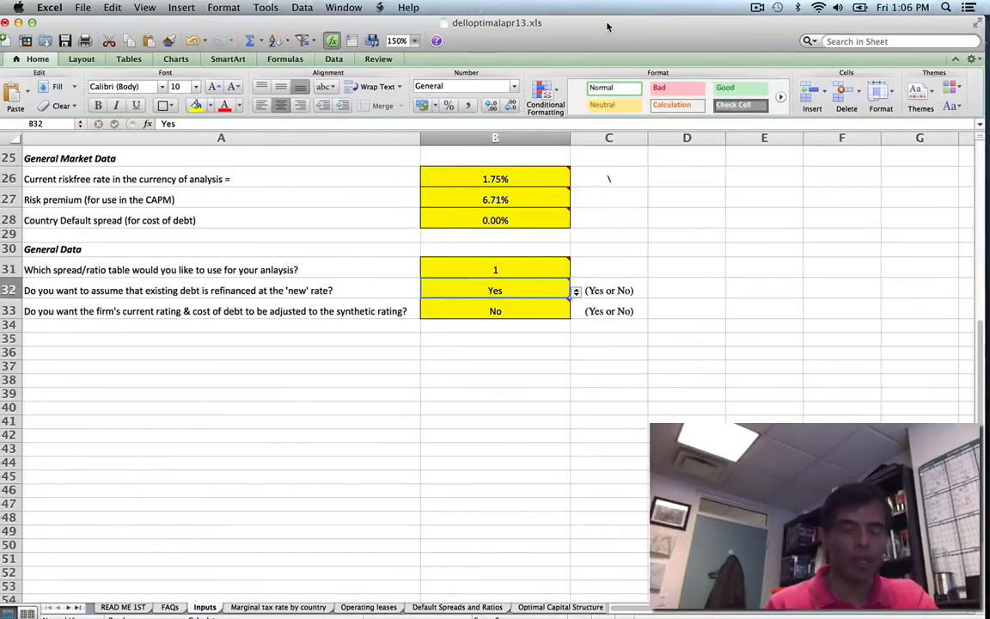
mouse_move(550, 377)
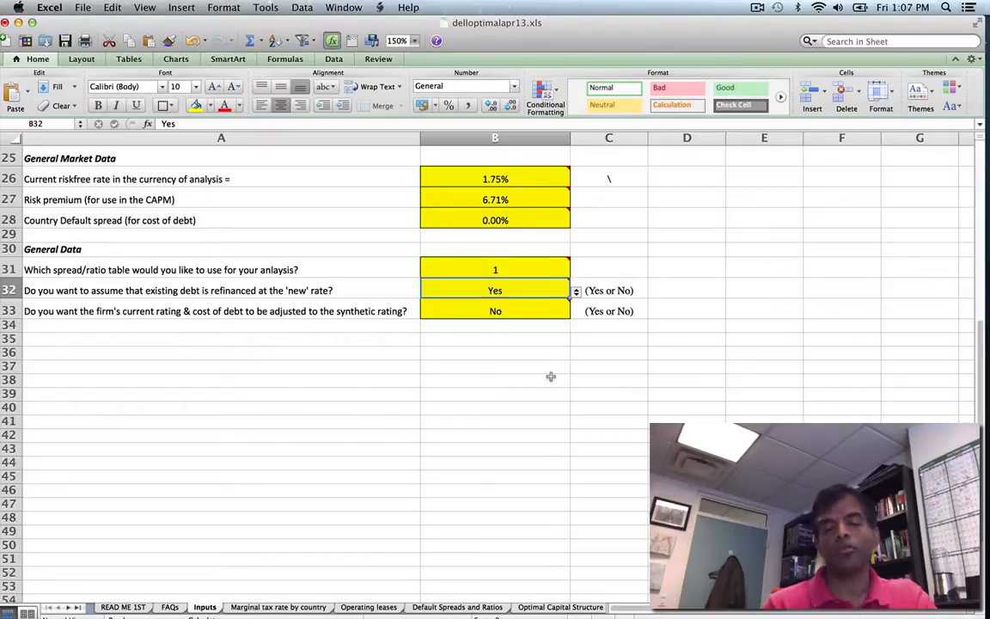
mouse_move(542, 588)
type("0")
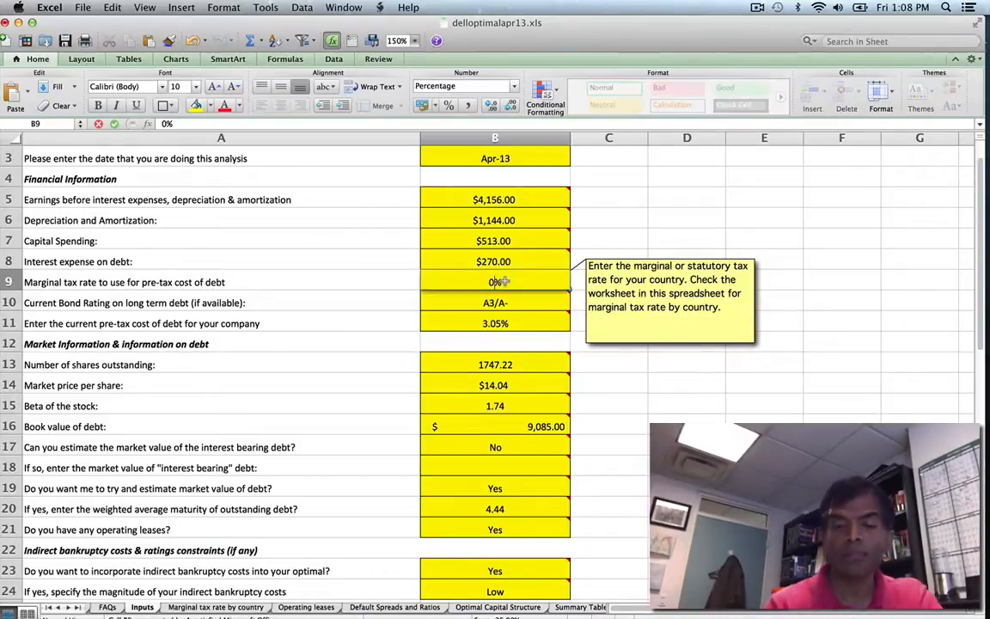
Confirm the 0% marginal tax rate and move to the Optimal Capital Structure sheet.
left_click(495, 303)
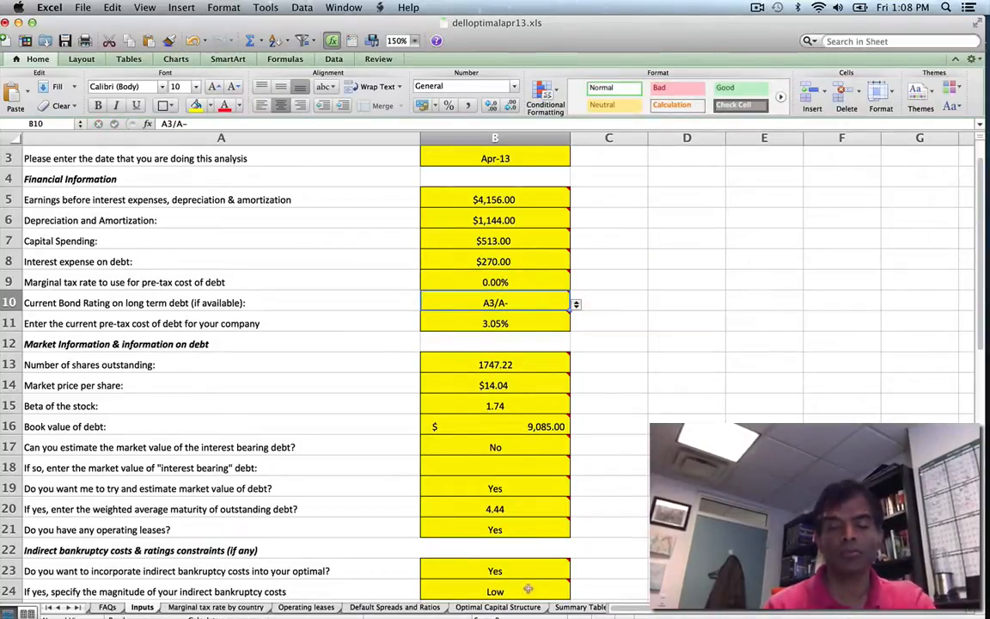
left_click(499, 606)
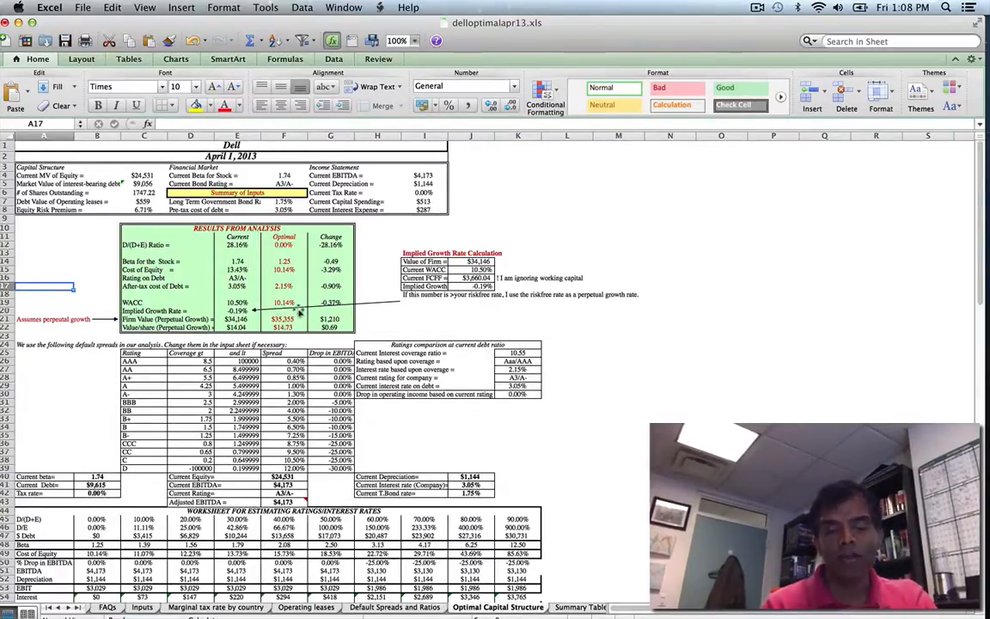
Review the results: 0.00% optimal debt ratio, 10.14% cost of capital, $14.73 per share.
scroll("down", 3)
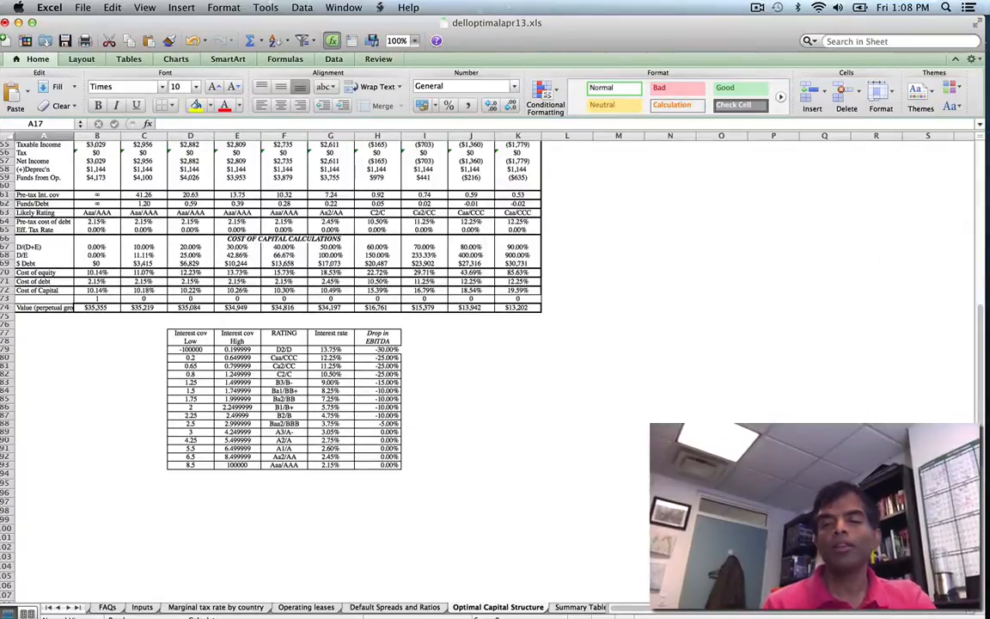
scroll("up", 3)
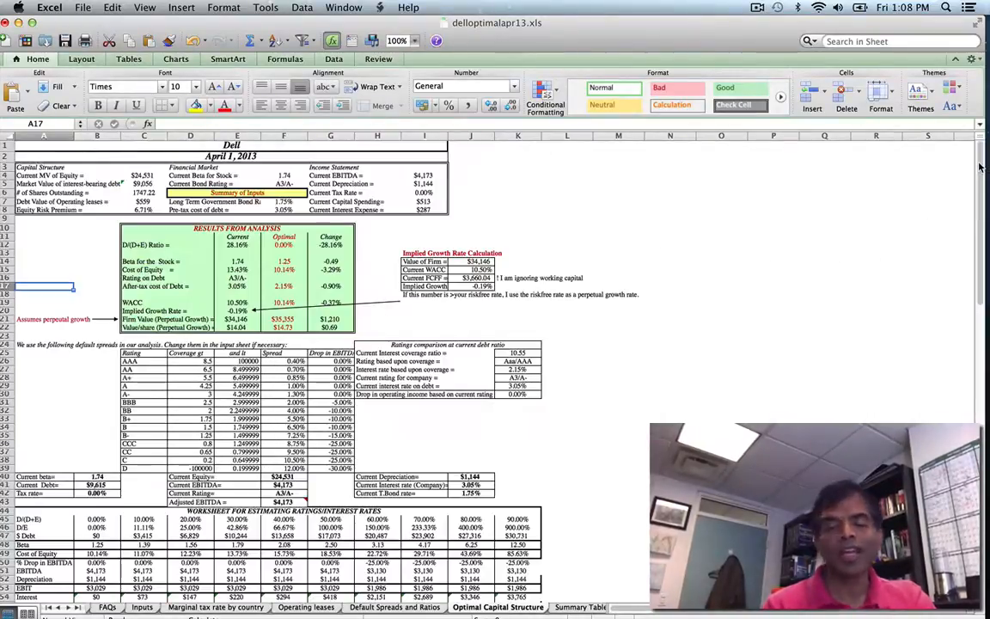